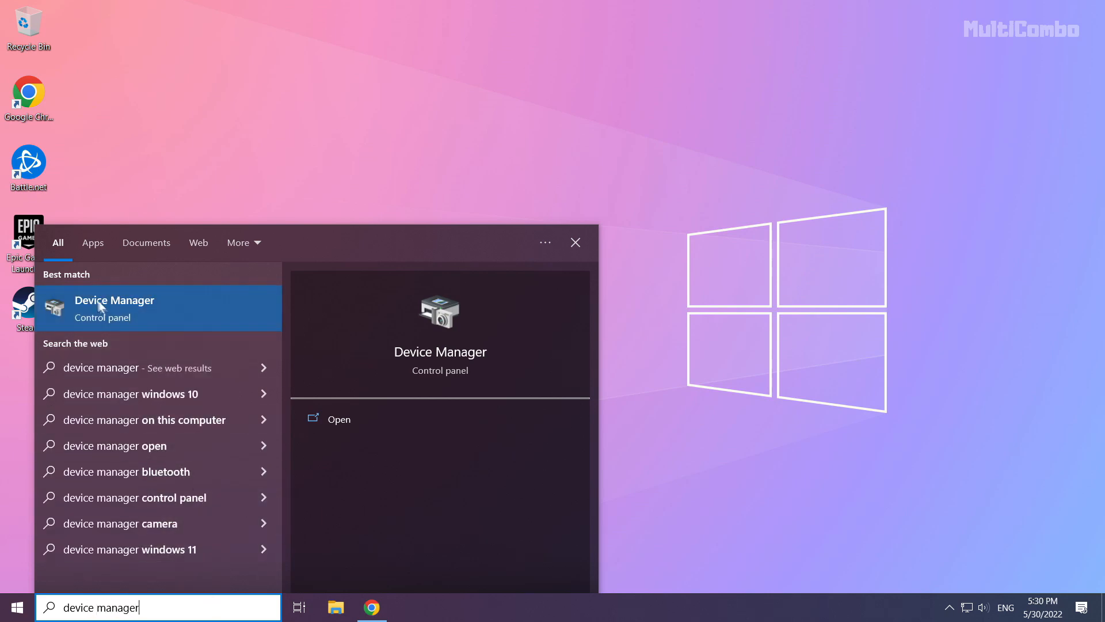
mouse_move(145, 314)
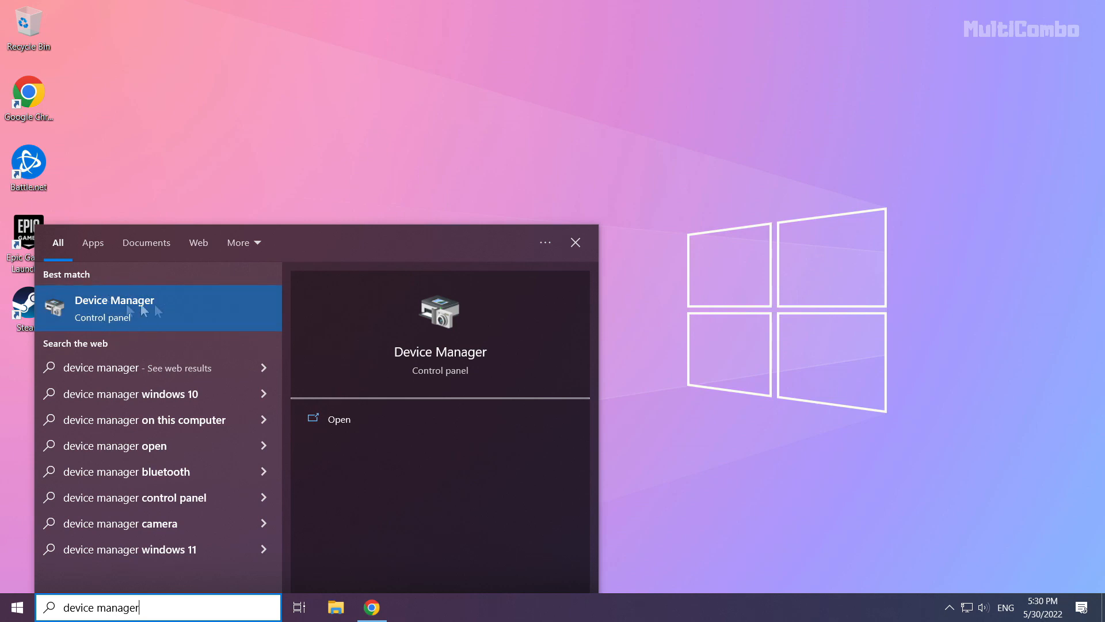
Open Device Manager from the 'device manager' search results
click(339, 418)
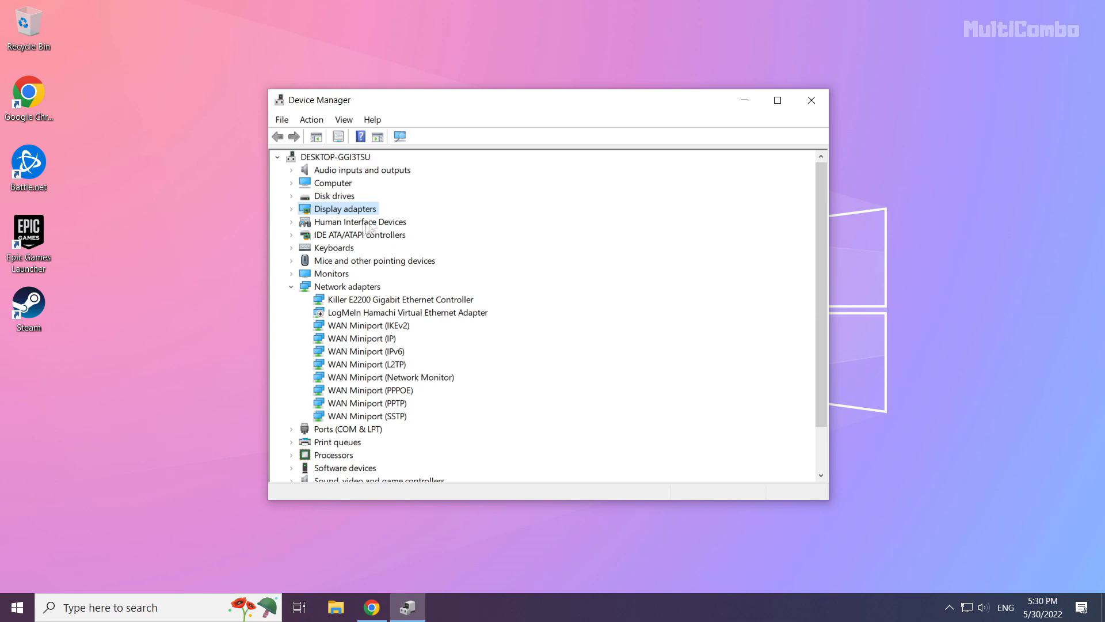
mouse_move(294, 216)
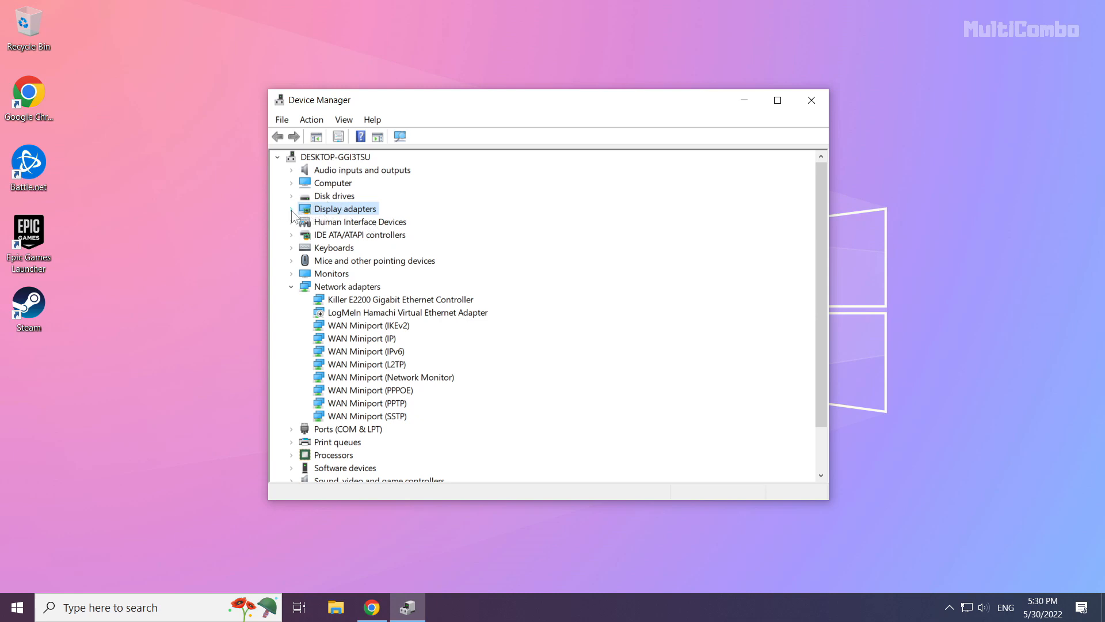
Auto-search drivers for the NVIDIA GeForce GTX 1050 Ti under Display adapters; best driver already installed
click(291, 208)
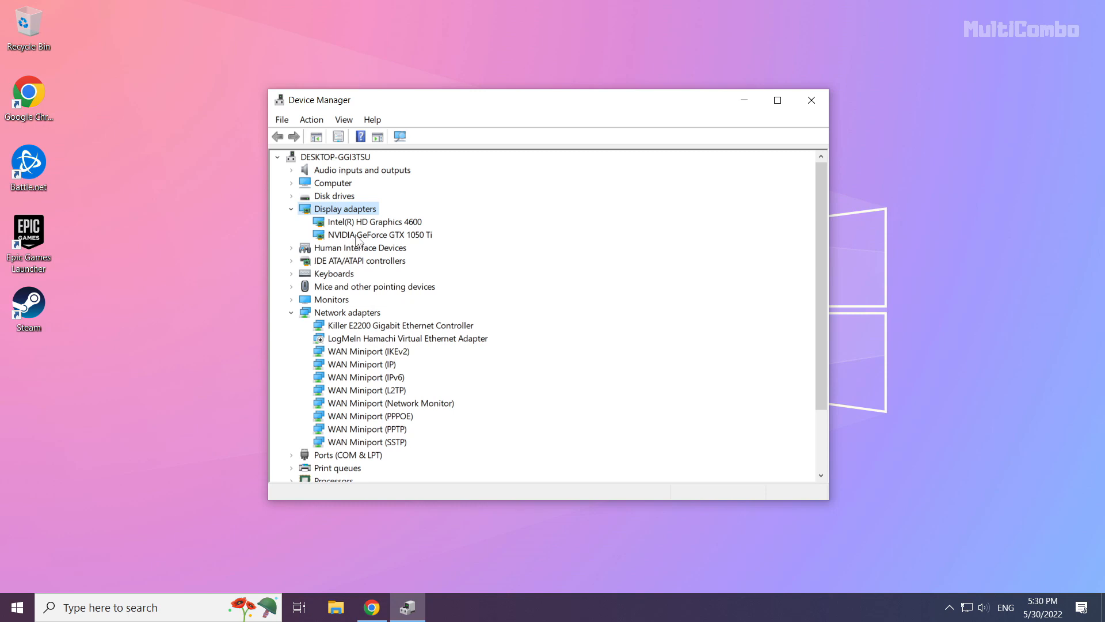
click(376, 234)
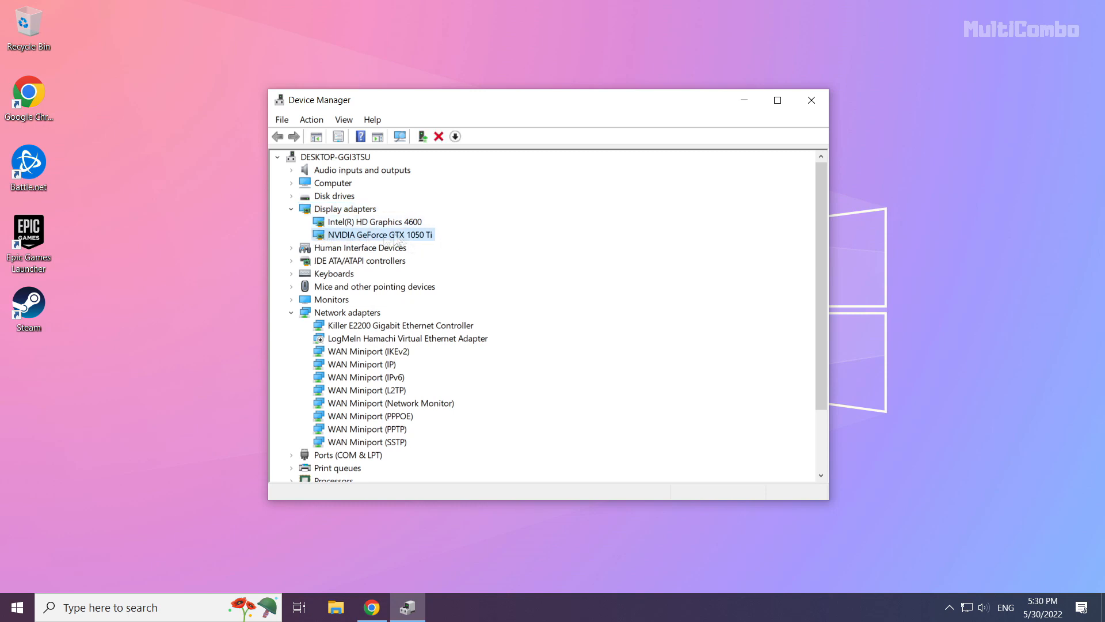
right_click(377, 234)
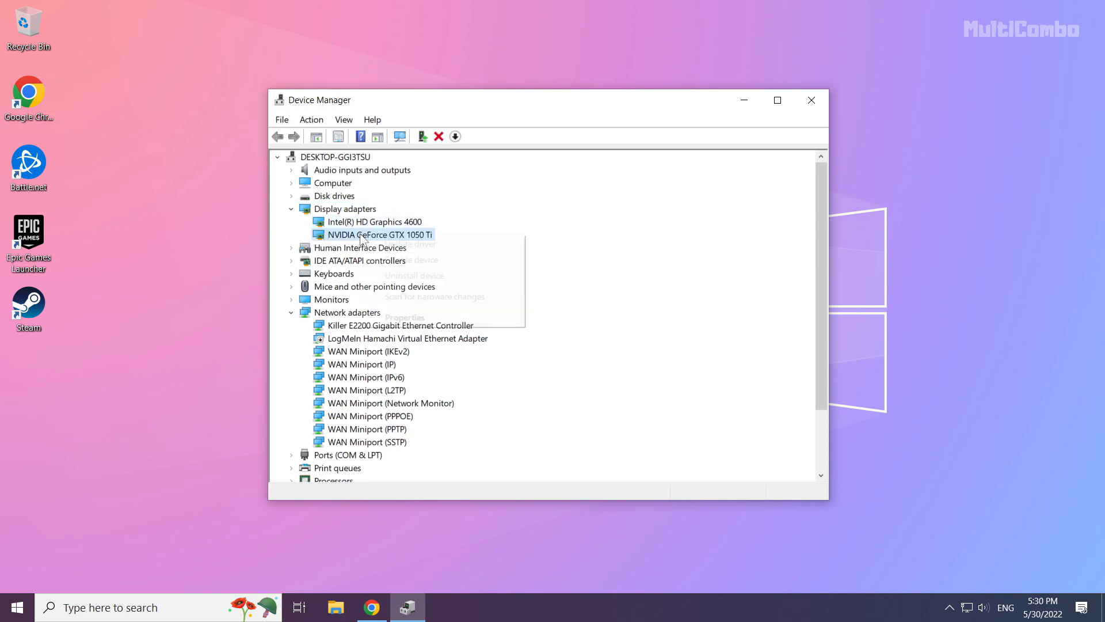
mouse_move(409, 244)
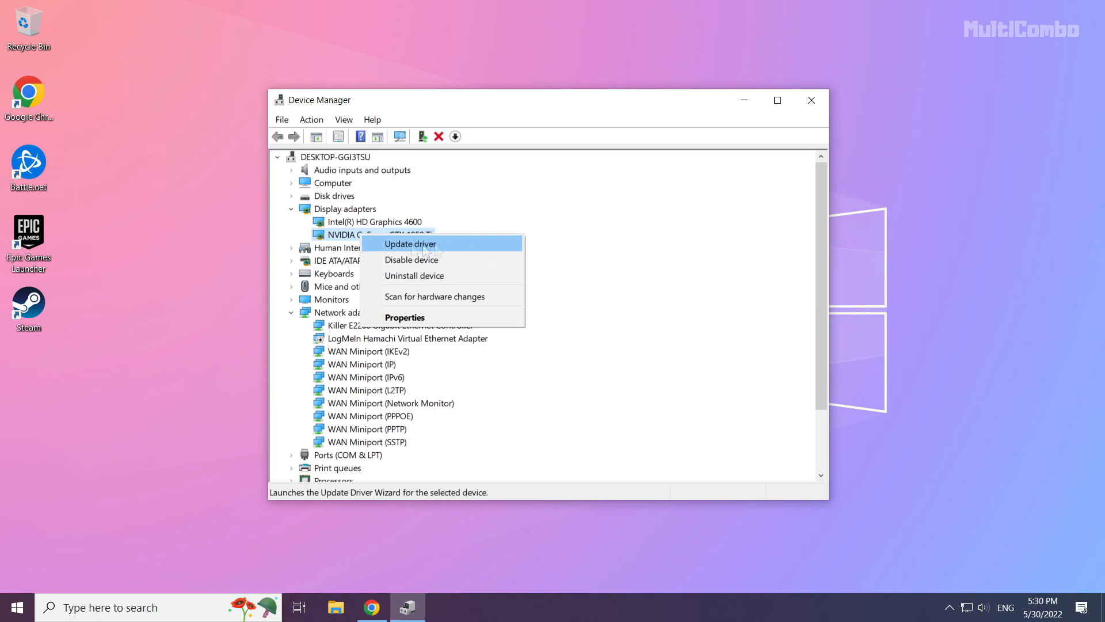
click(408, 242)
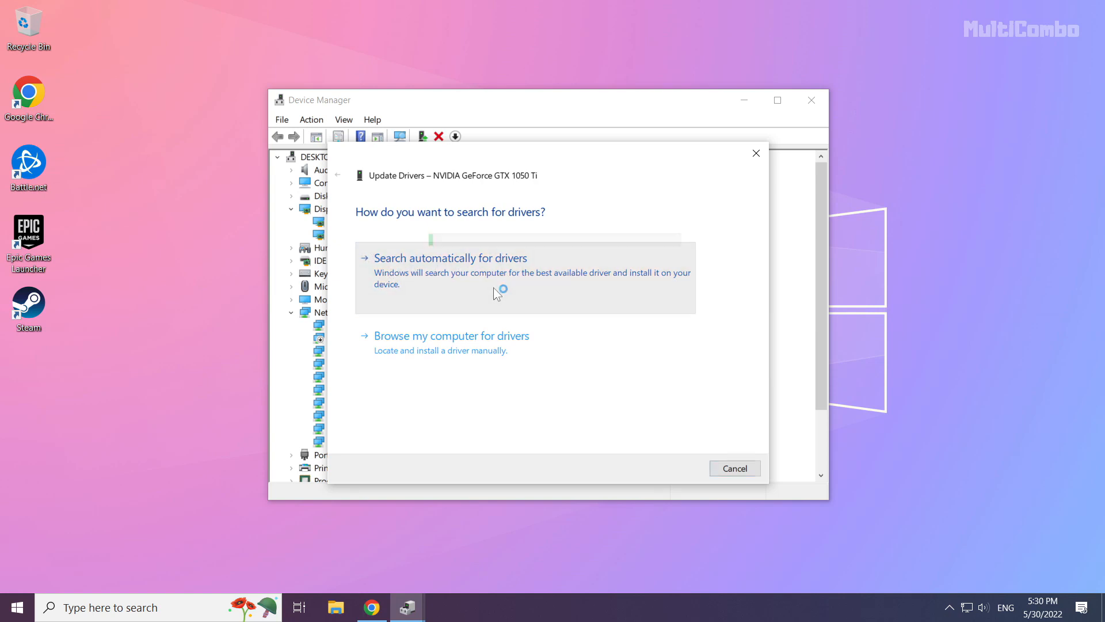
click(450, 257)
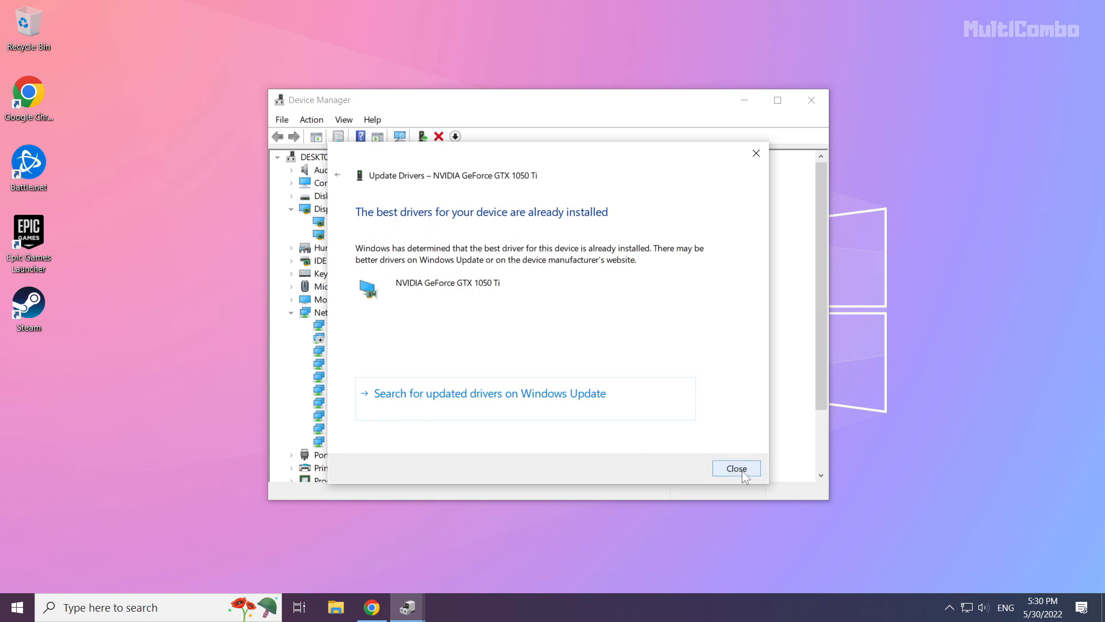
click(736, 468)
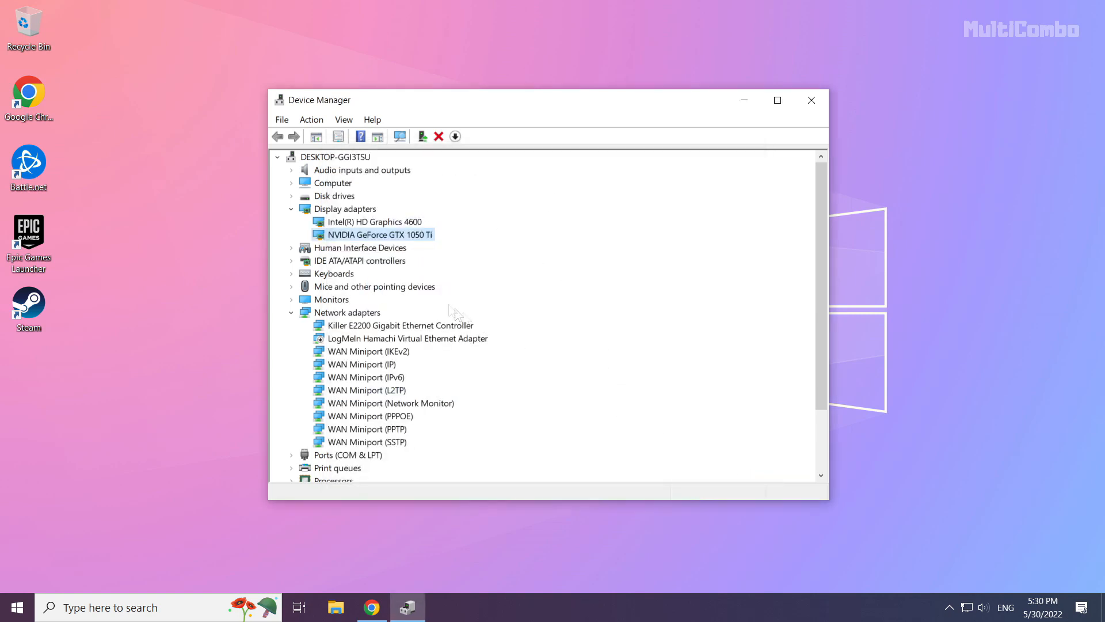
Auto-search drivers for Intel(R) HD Graphics 4600, confirm it's current, and close Device Manager
click(374, 221)
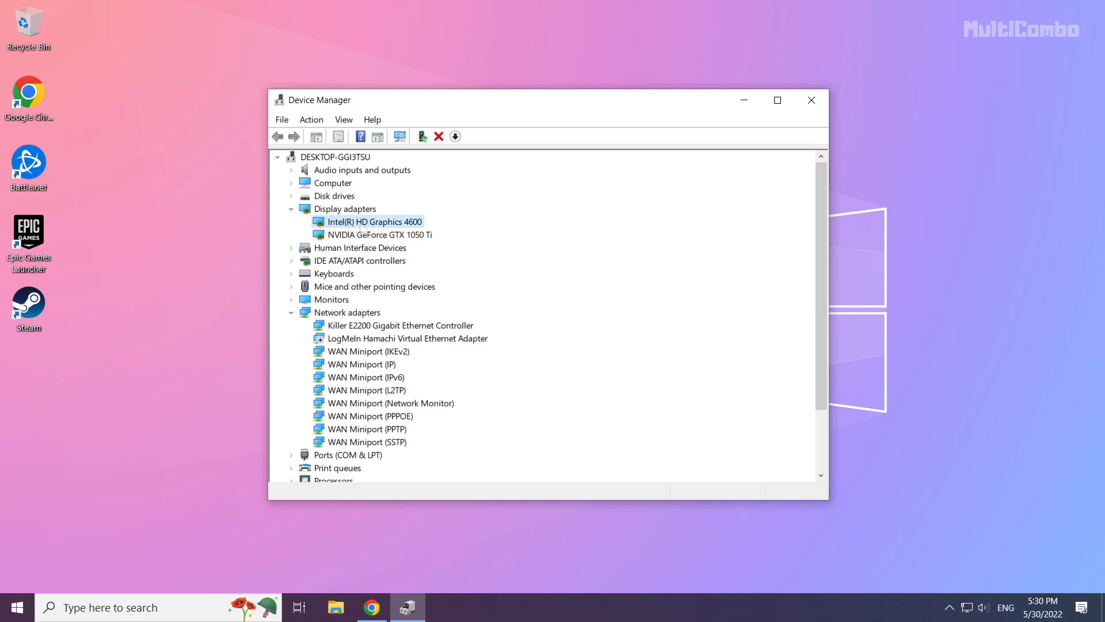
right_click(376, 221)
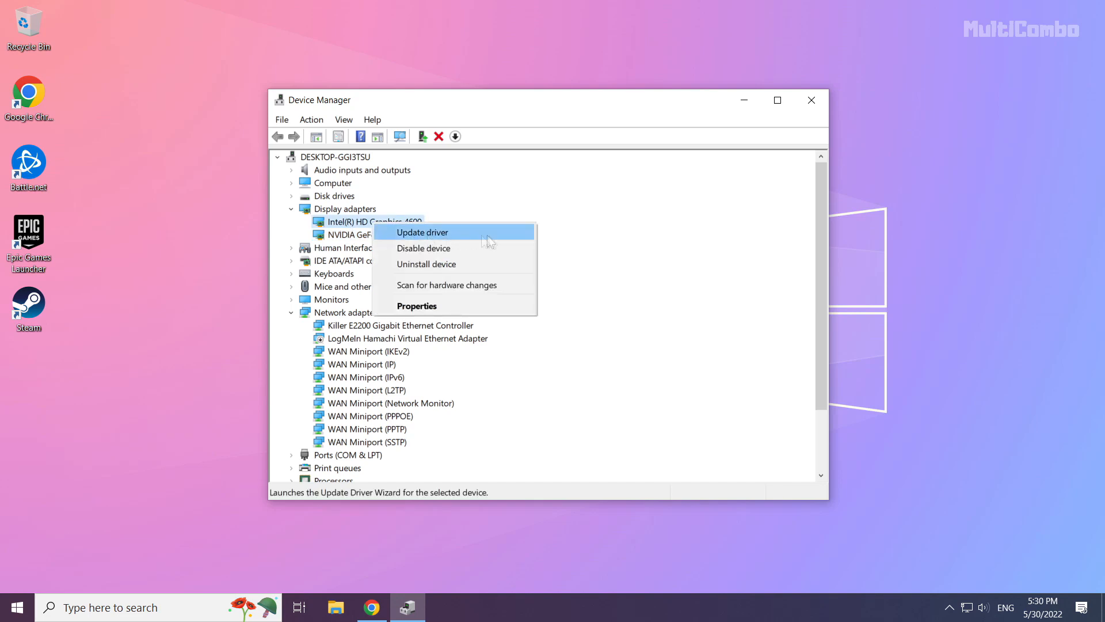
mouse_move(464, 240)
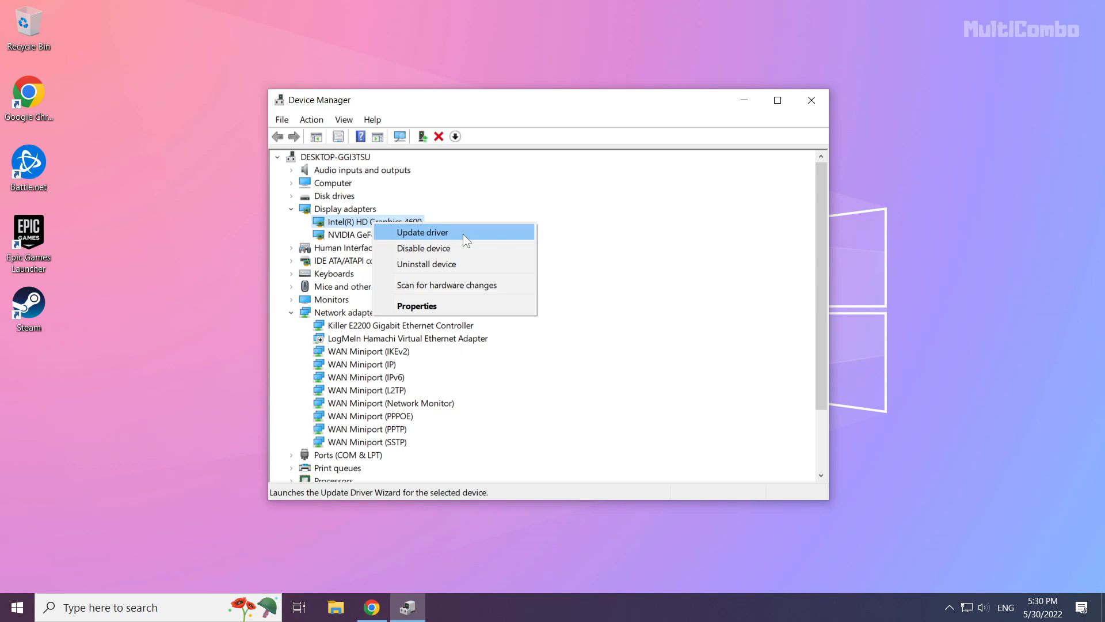
click(422, 232)
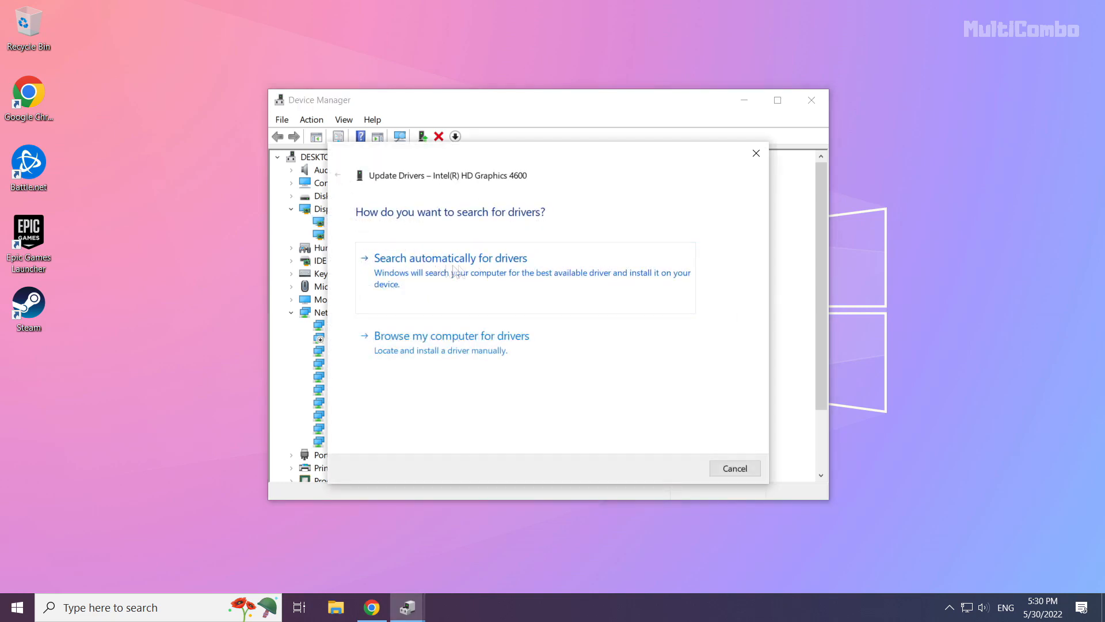
click(449, 257)
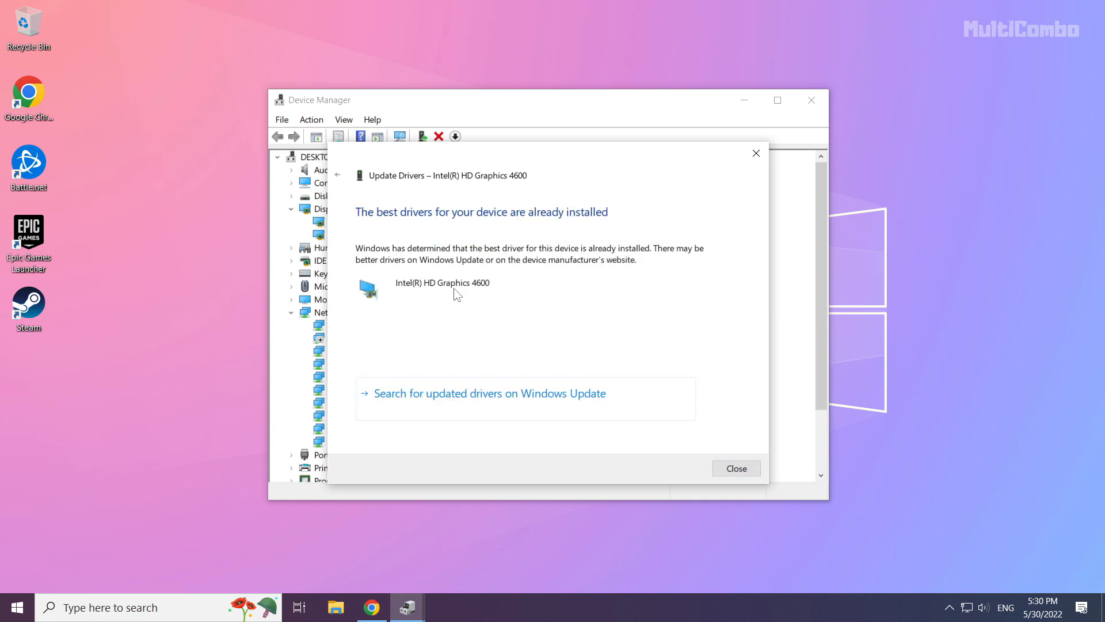
mouse_move(736, 468)
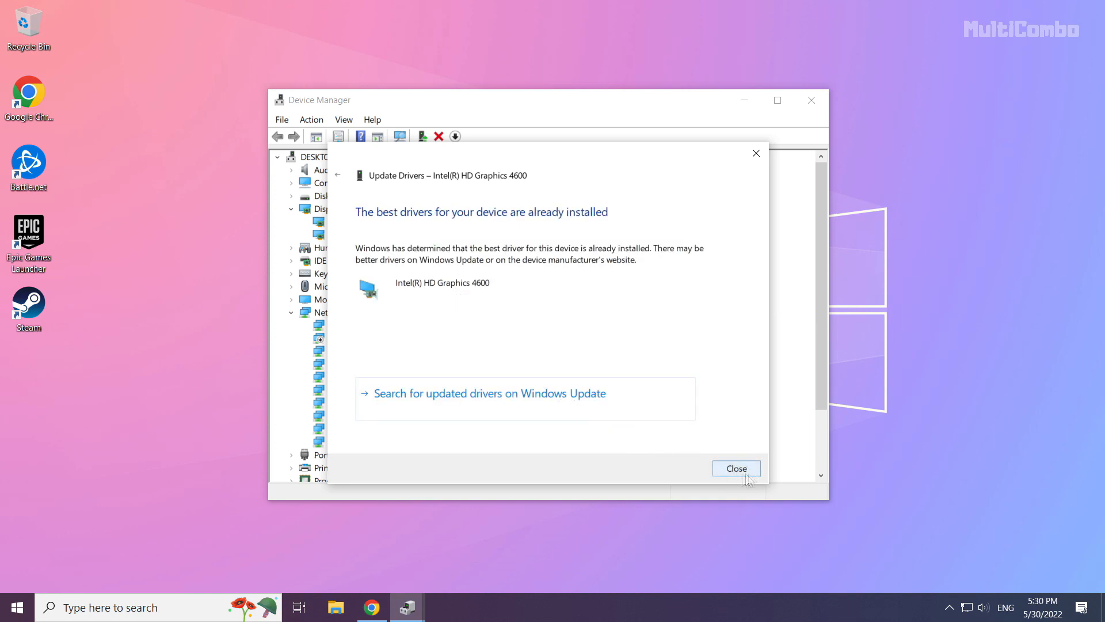
click(735, 468)
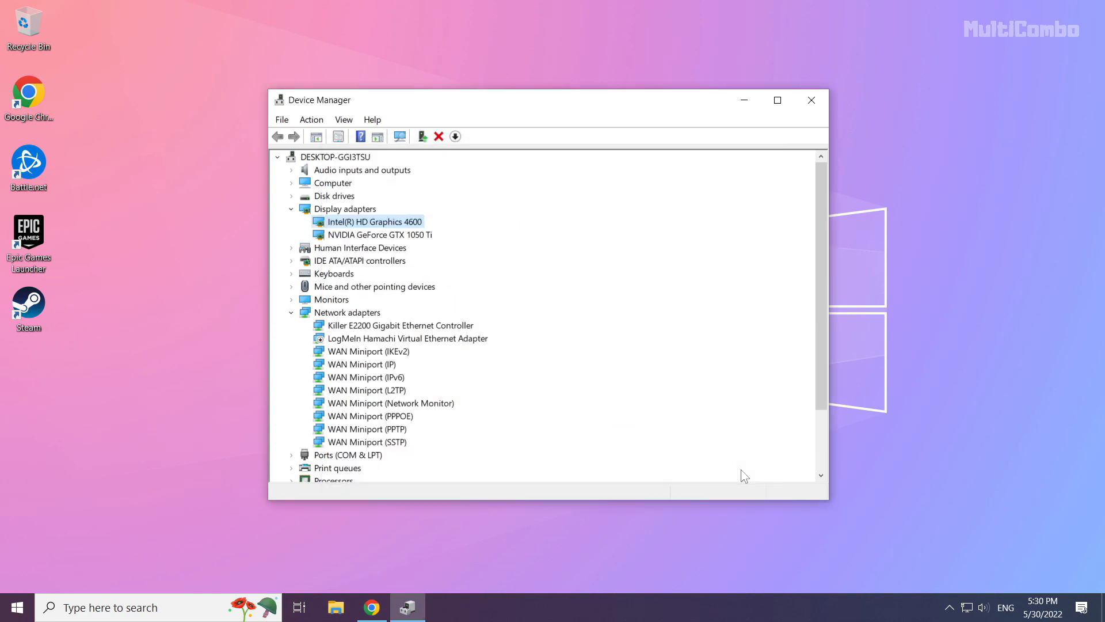
mouse_move(810, 100)
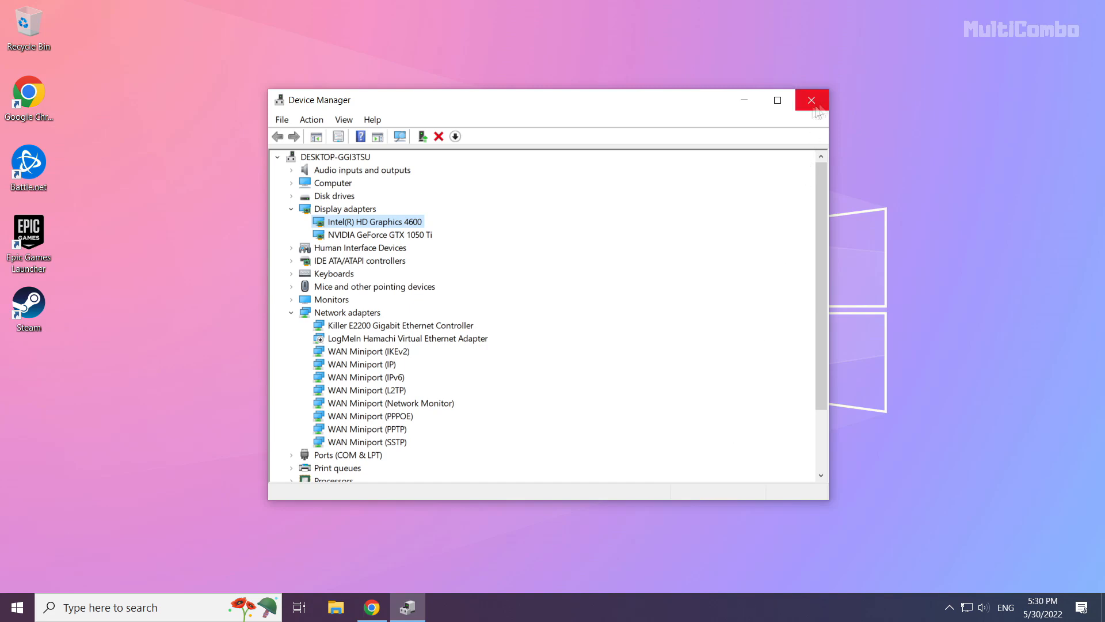
mouse_move(811, 100)
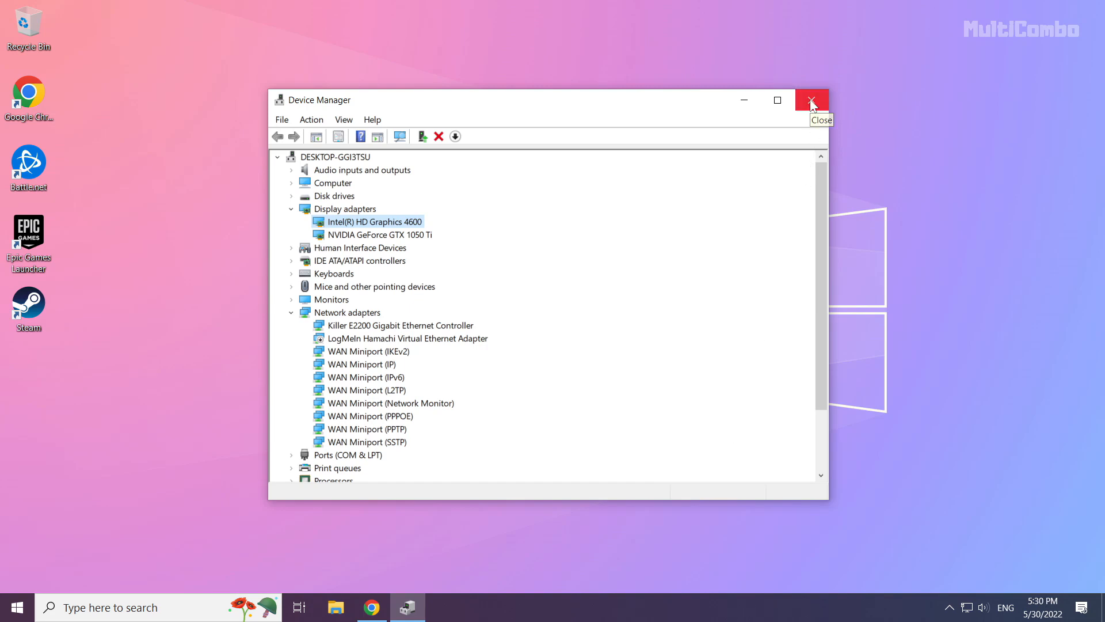
click(811, 100)
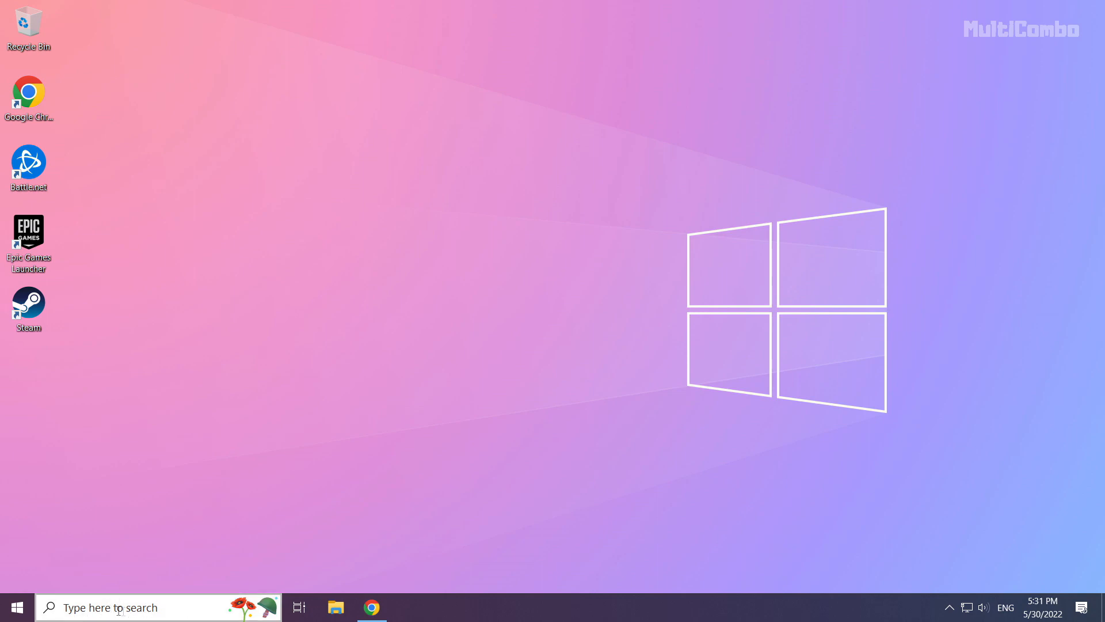
Search Windows for 'update' to surface Check for updates
click(141, 607)
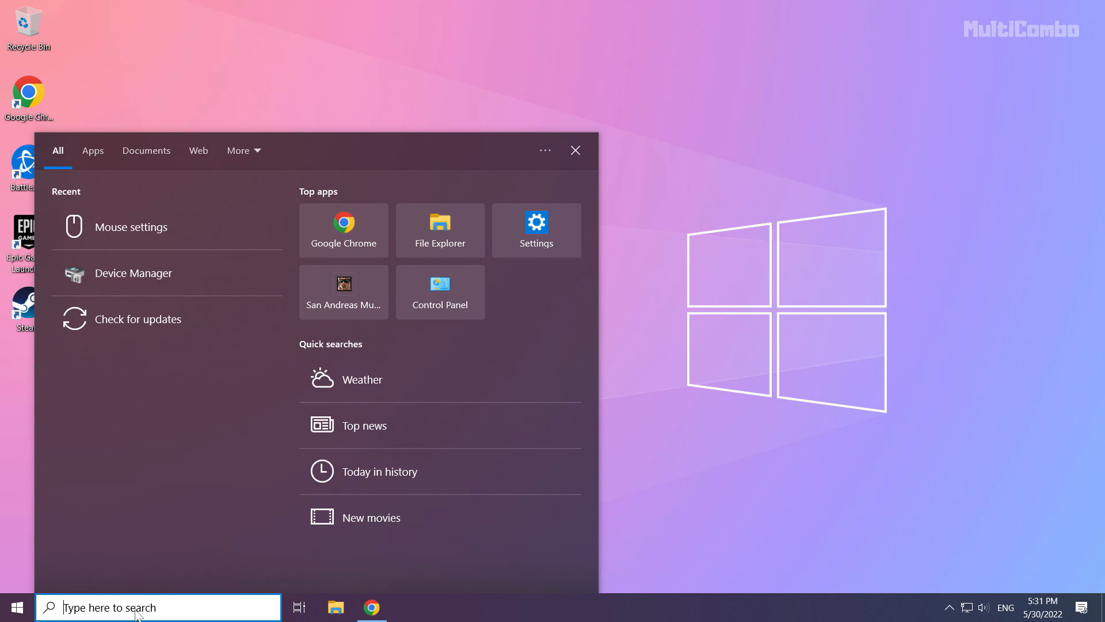
text(update)
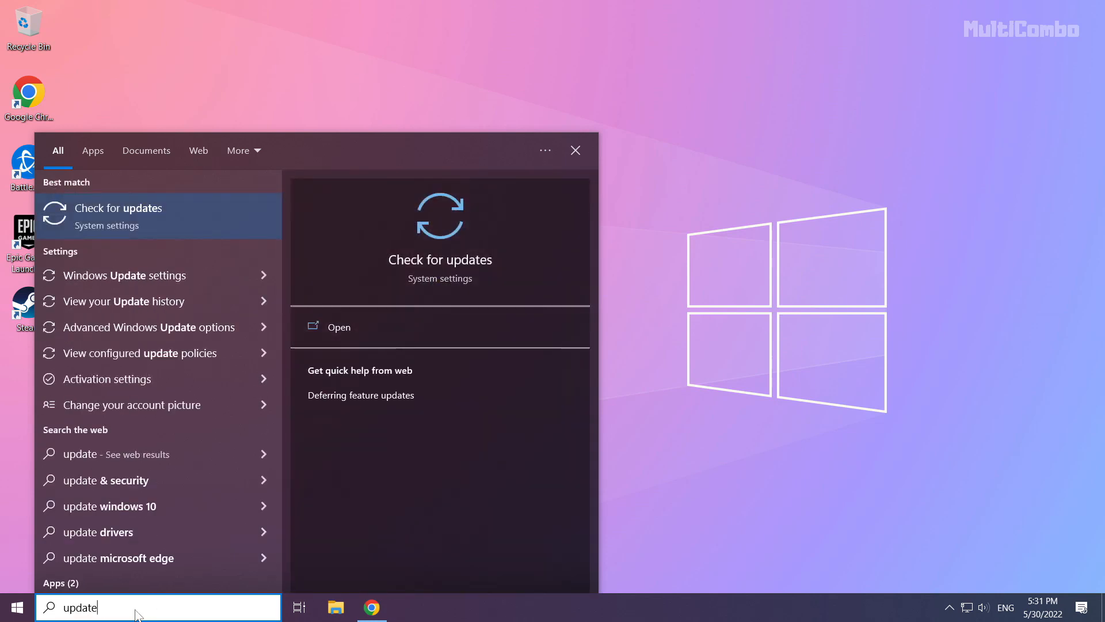
mouse_move(215, 209)
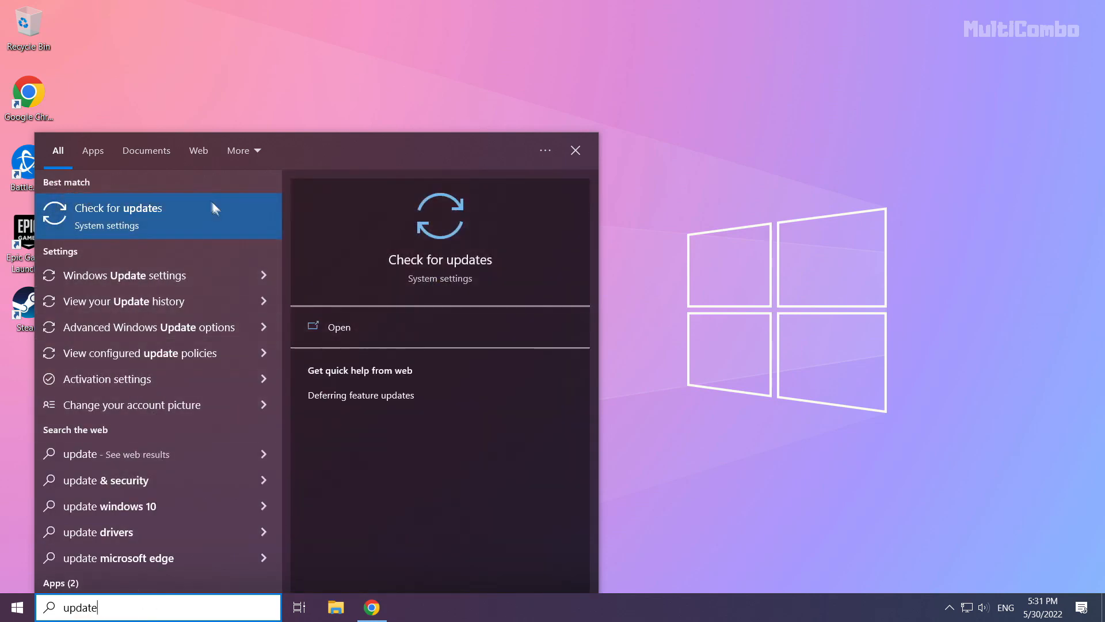
mouse_move(92, 224)
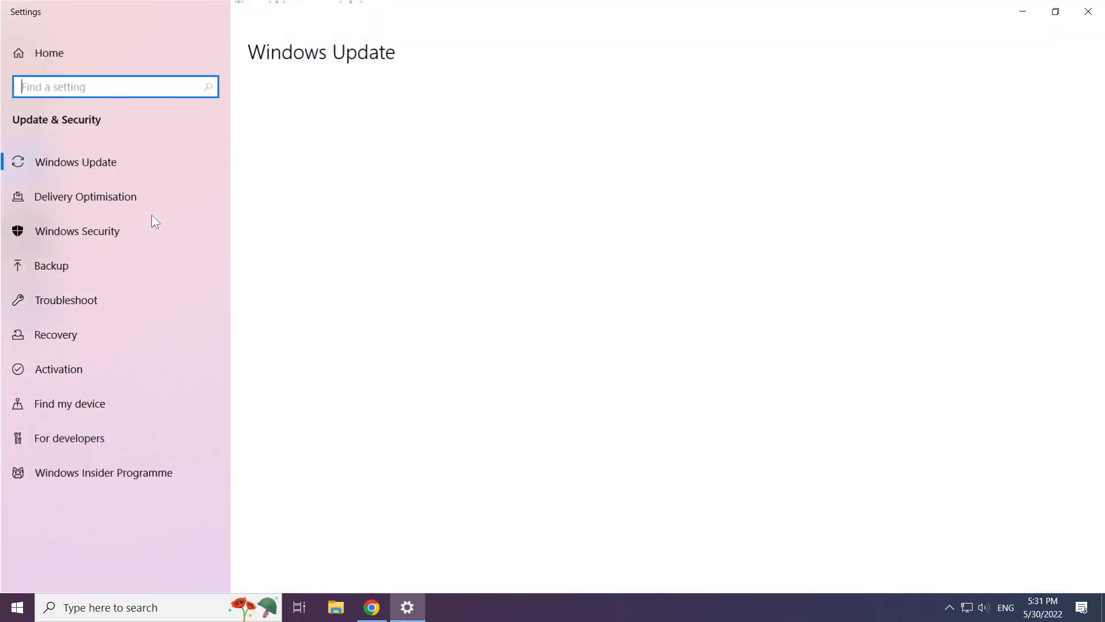
Run a Windows Update check showing the PC is up to date, then close Settings
click(75, 161)
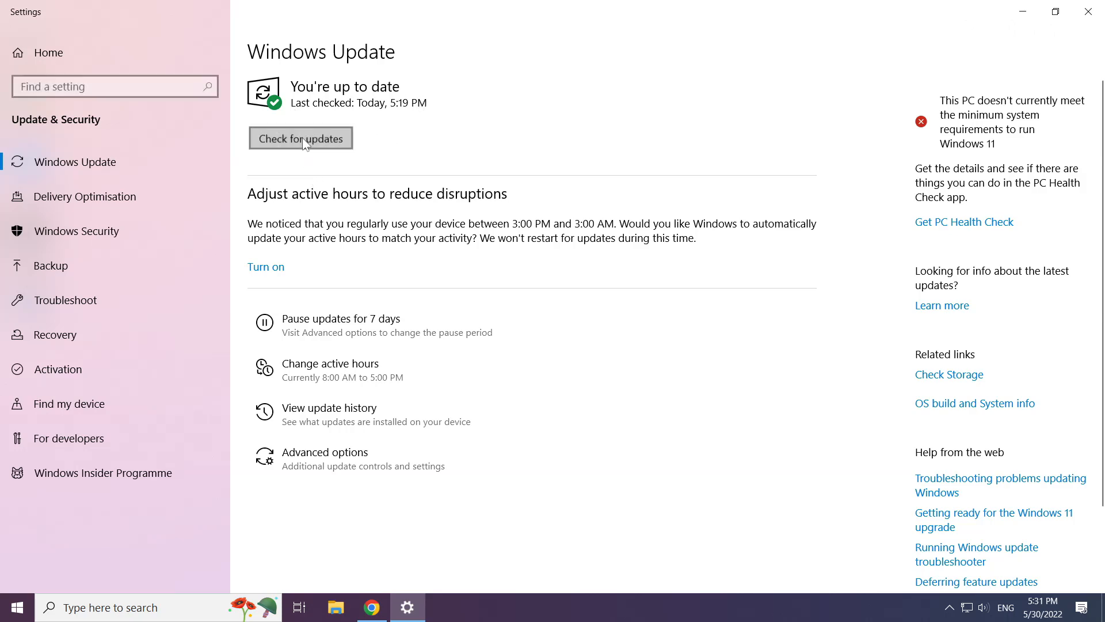
click(301, 139)
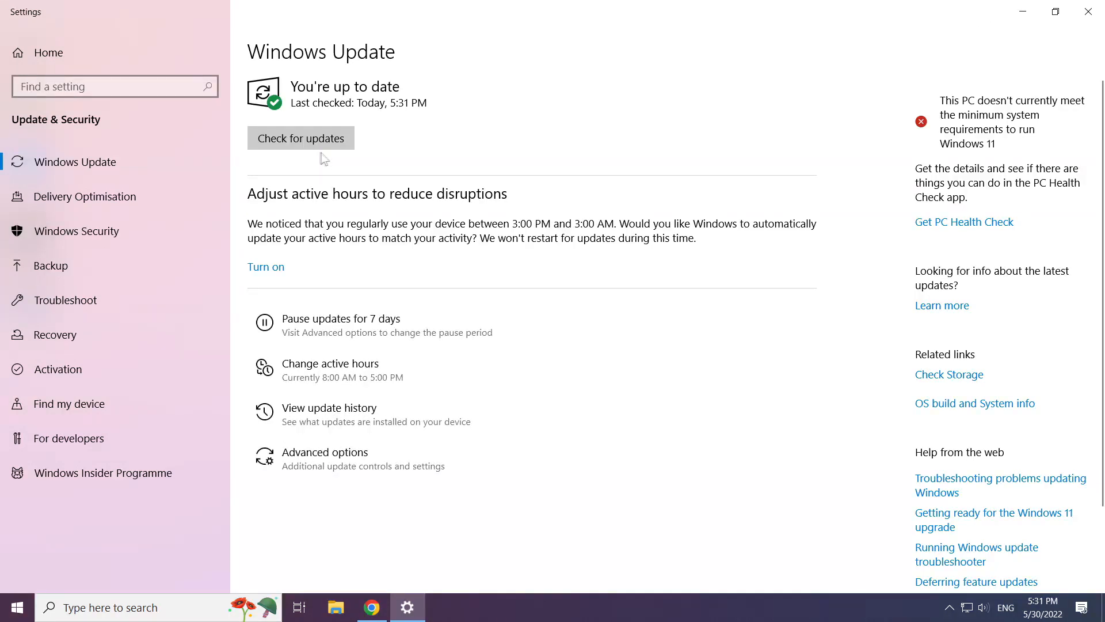
mouse_move(1089, 13)
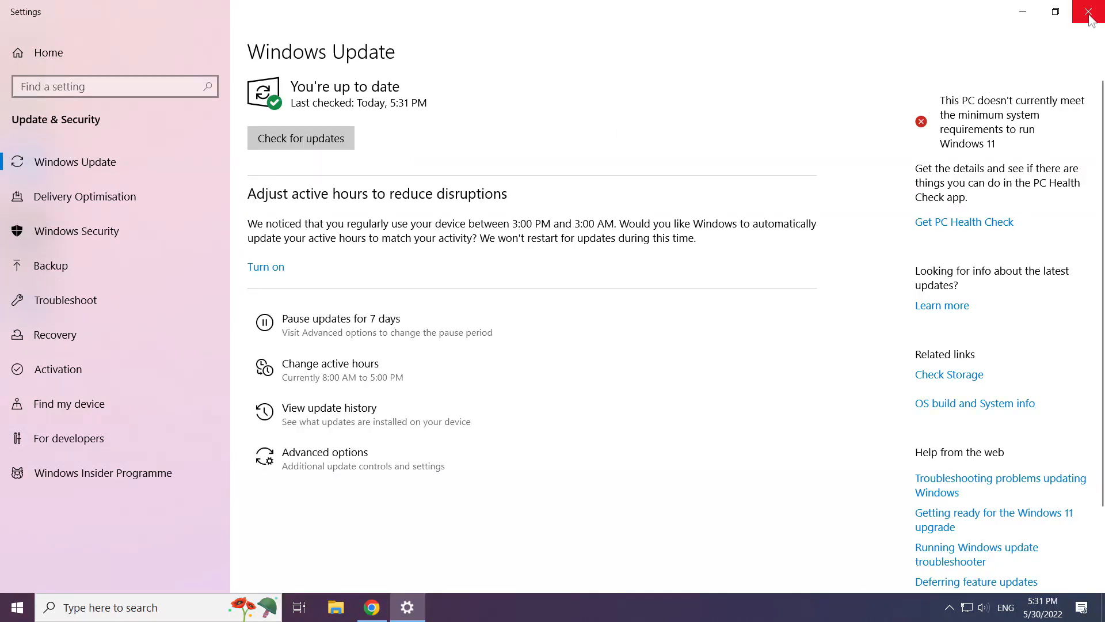
click(1092, 12)
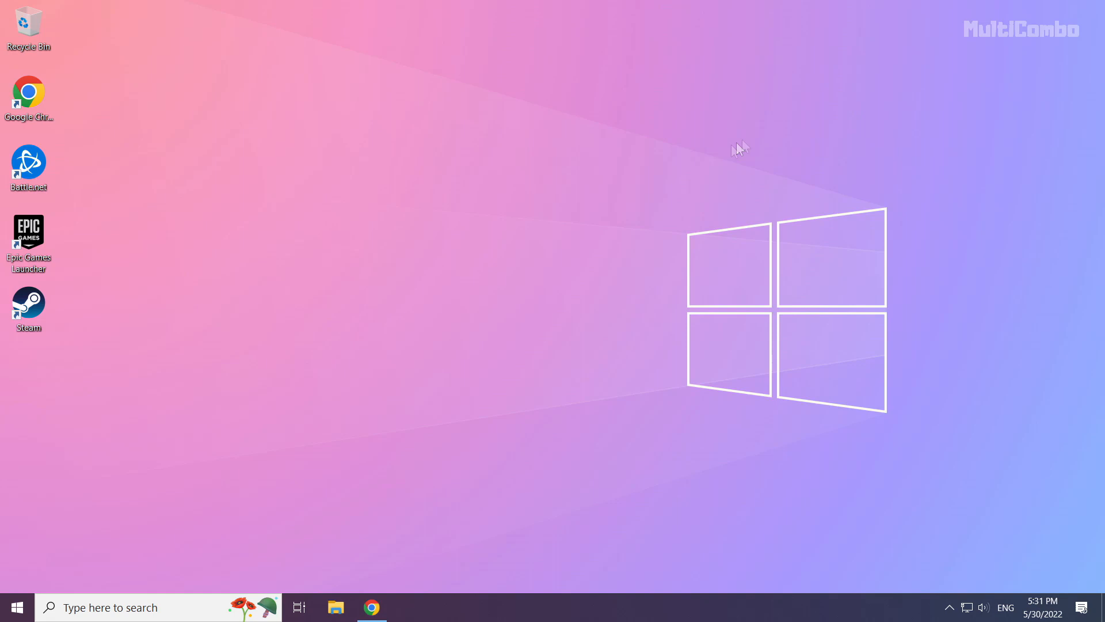
mouse_move(512, 319)
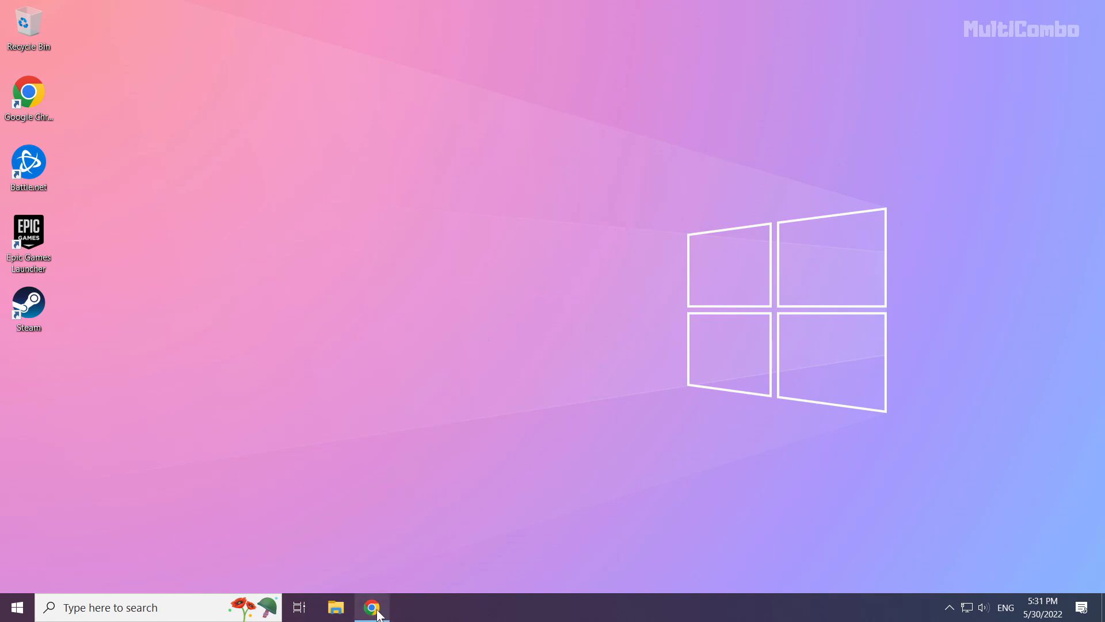
Download the DirectX End-User Runtime Web Installer in Chrome and launch dxwebsetup (1).exe
click(371, 607)
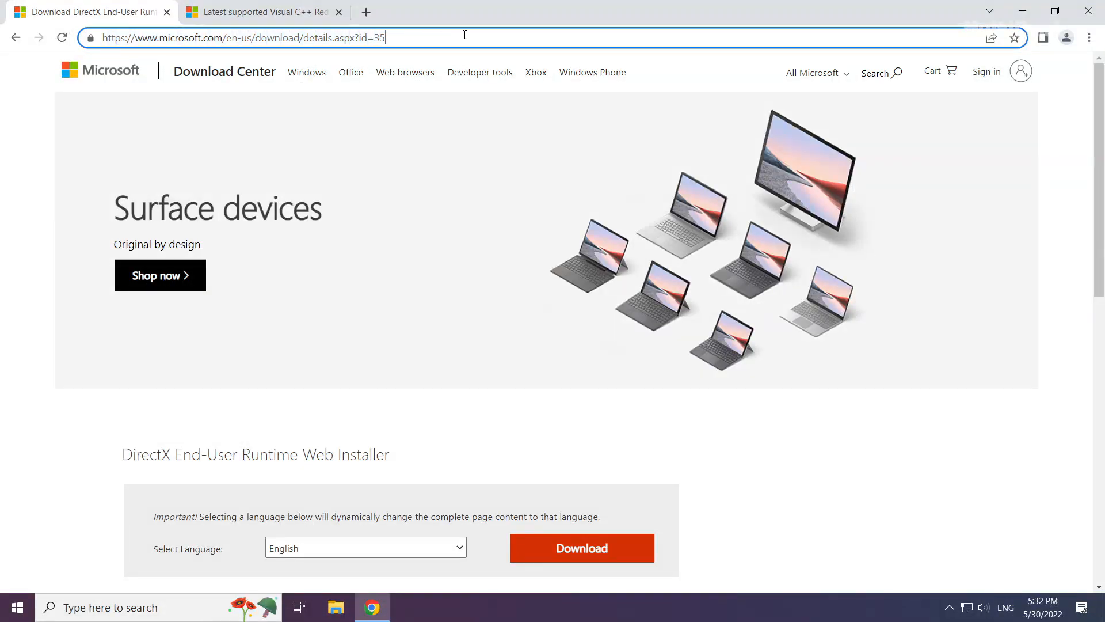
scroll(down, 3)
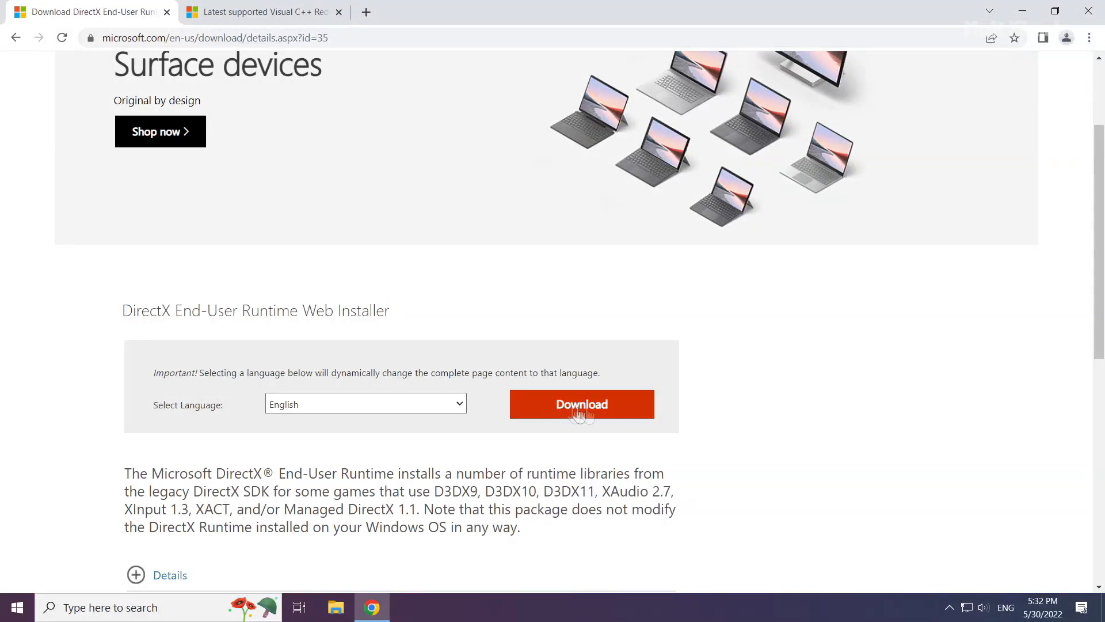
click(580, 404)
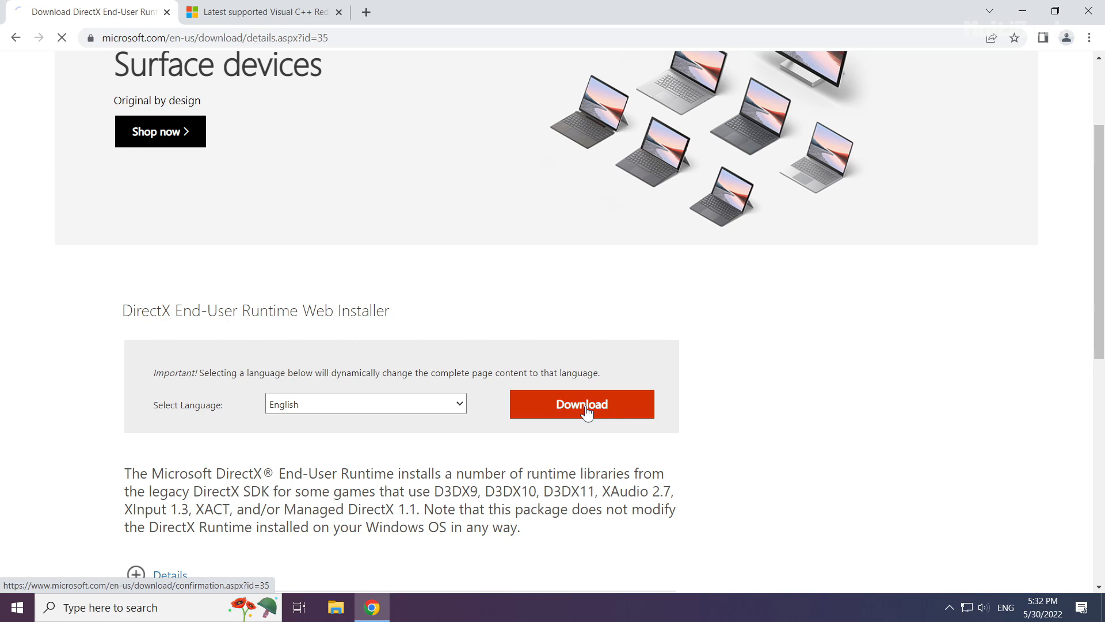
click(580, 404)
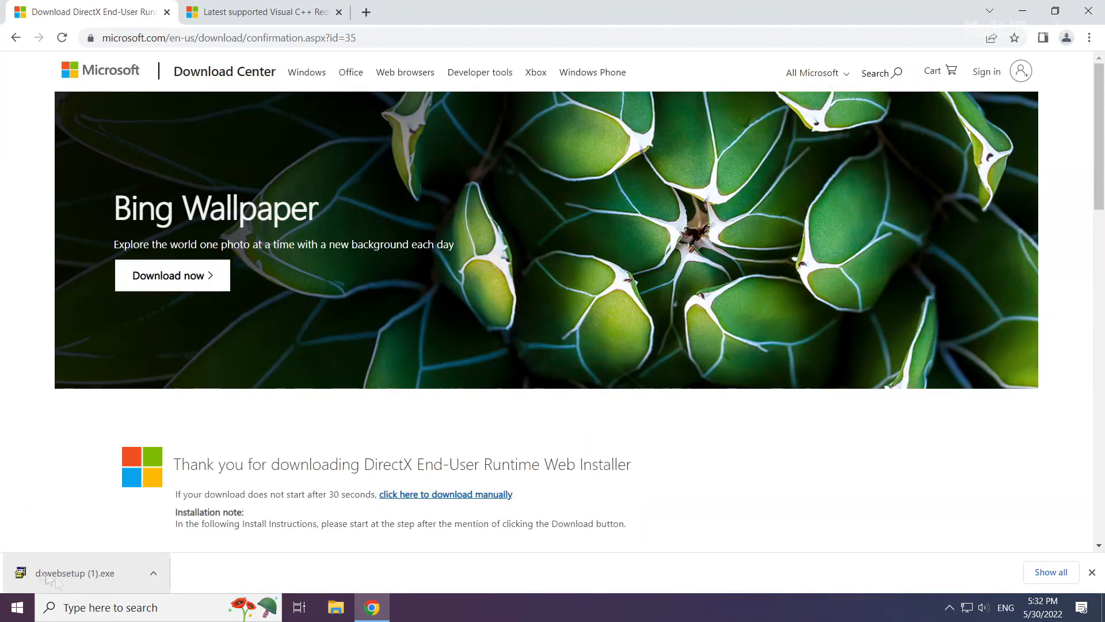
click(74, 572)
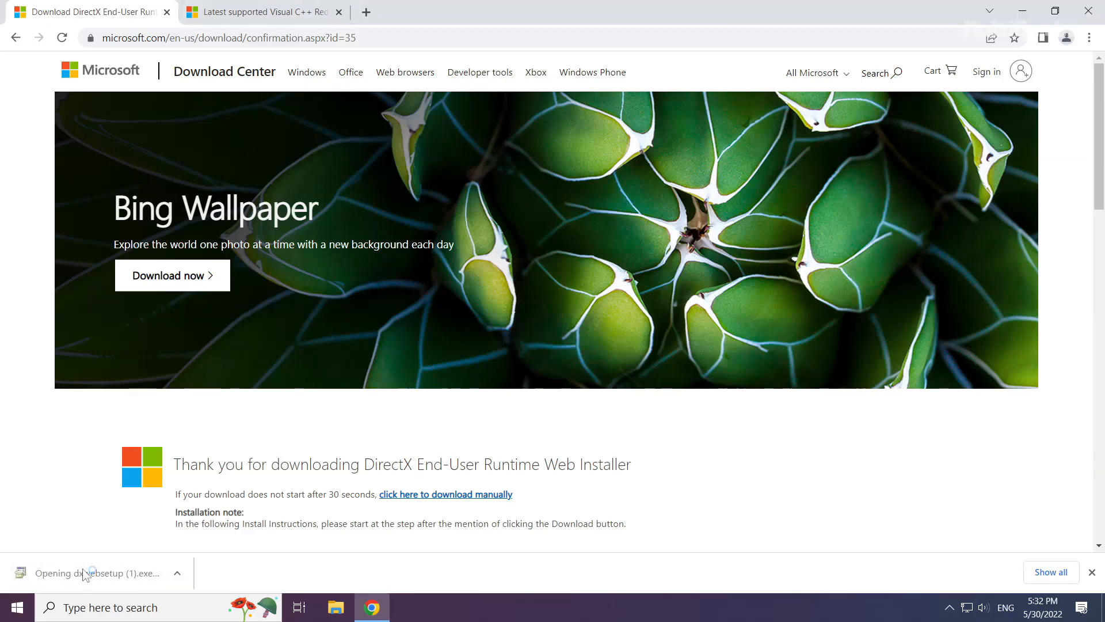
click(83, 572)
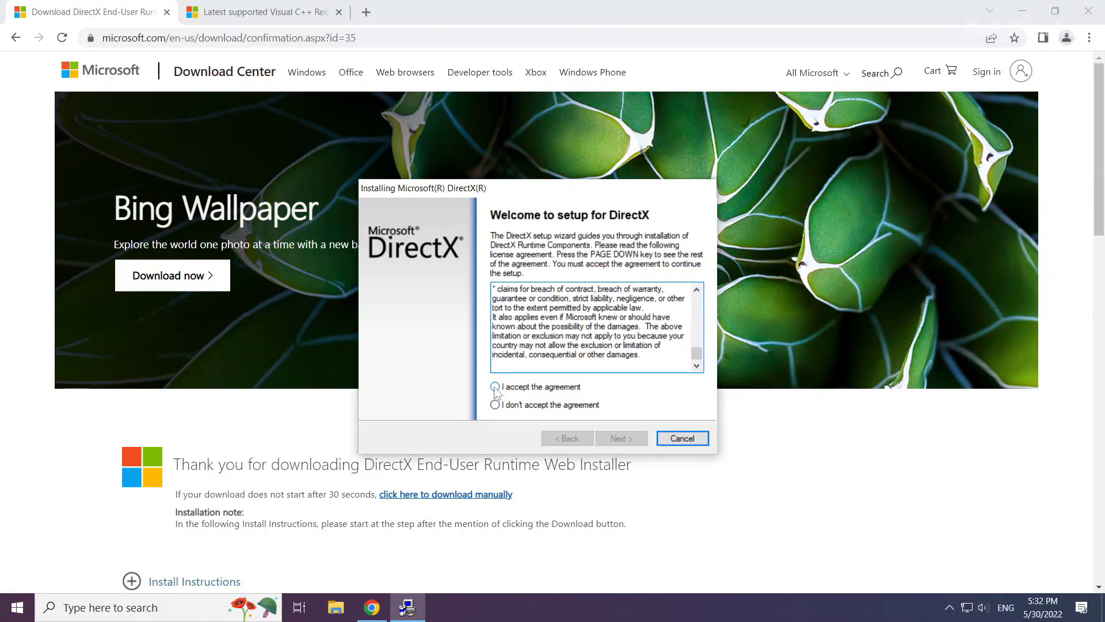
Accept the DirectX license, untick 'Install the Bing Bar', and finish DirectX Setup
click(496, 387)
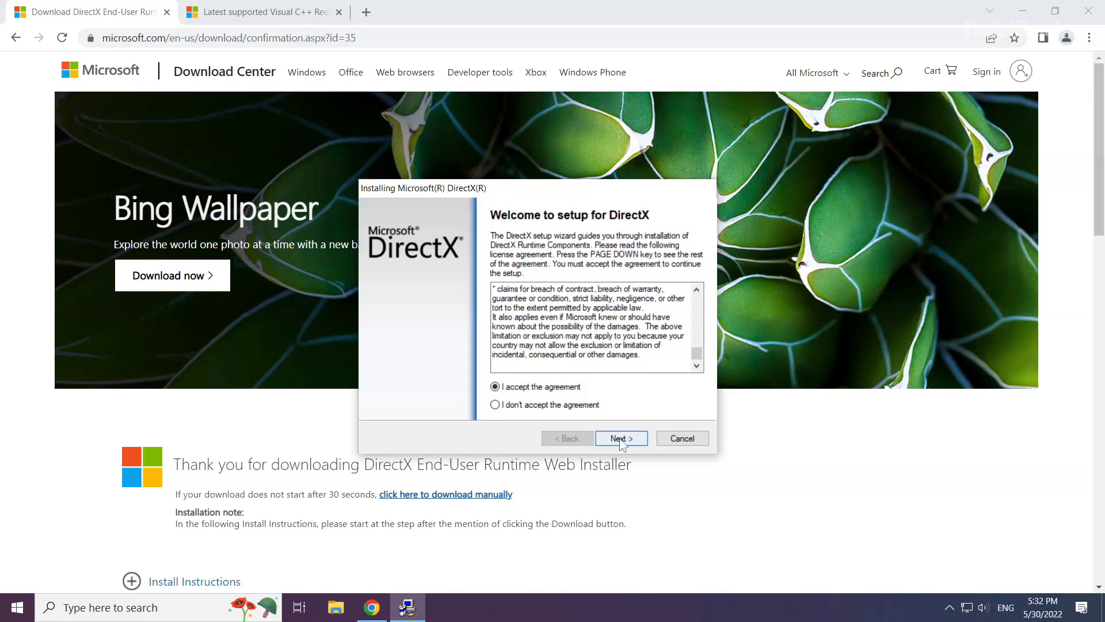
click(621, 437)
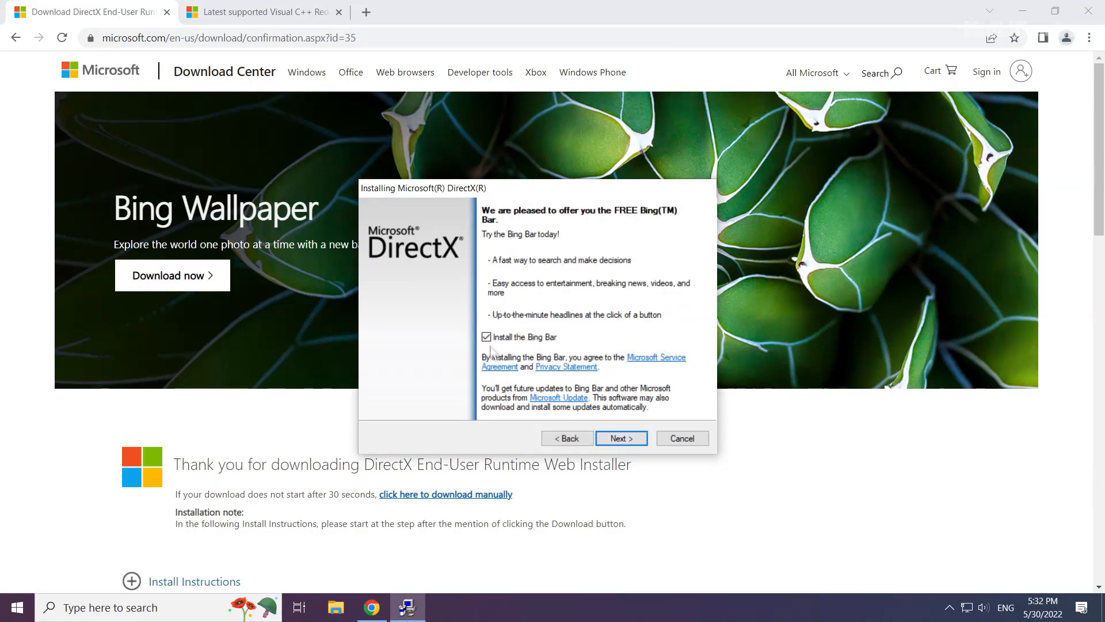
click(487, 336)
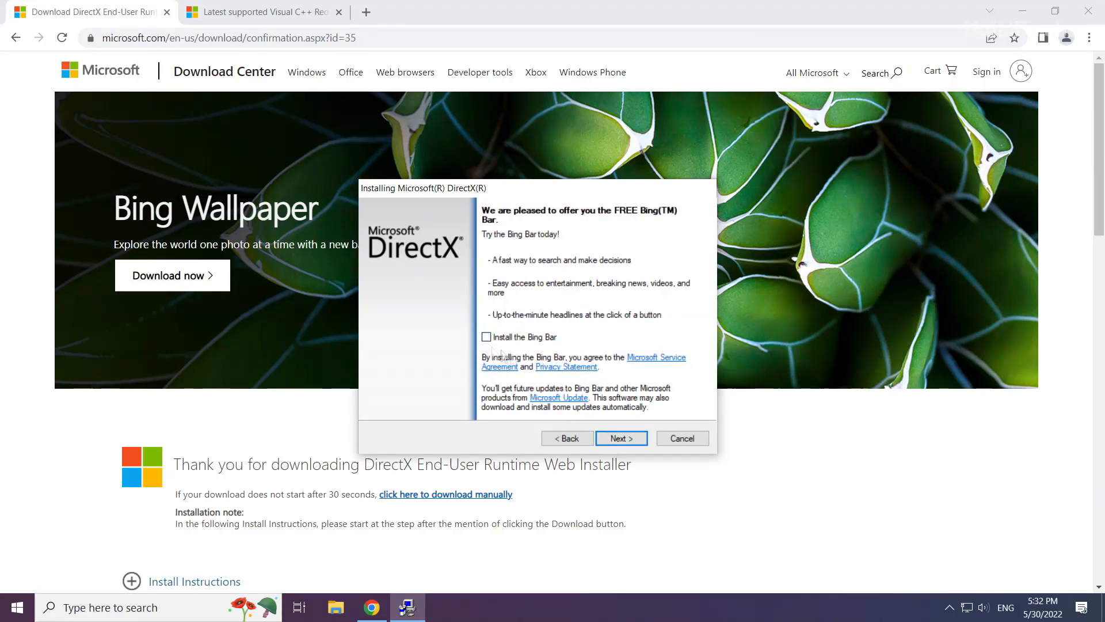
click(619, 438)
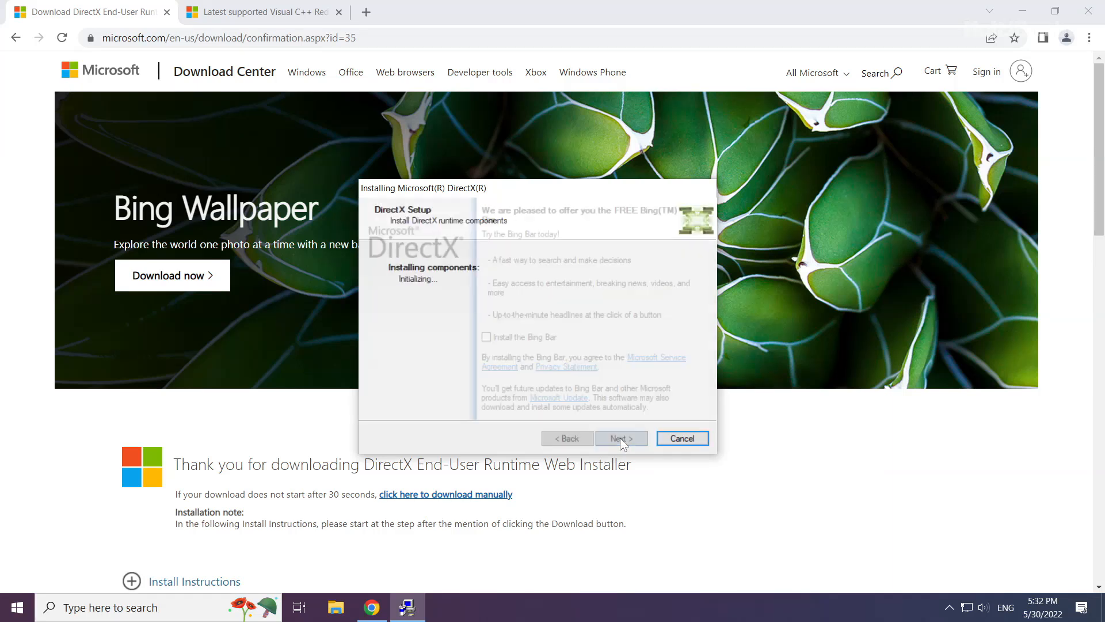
click(619, 437)
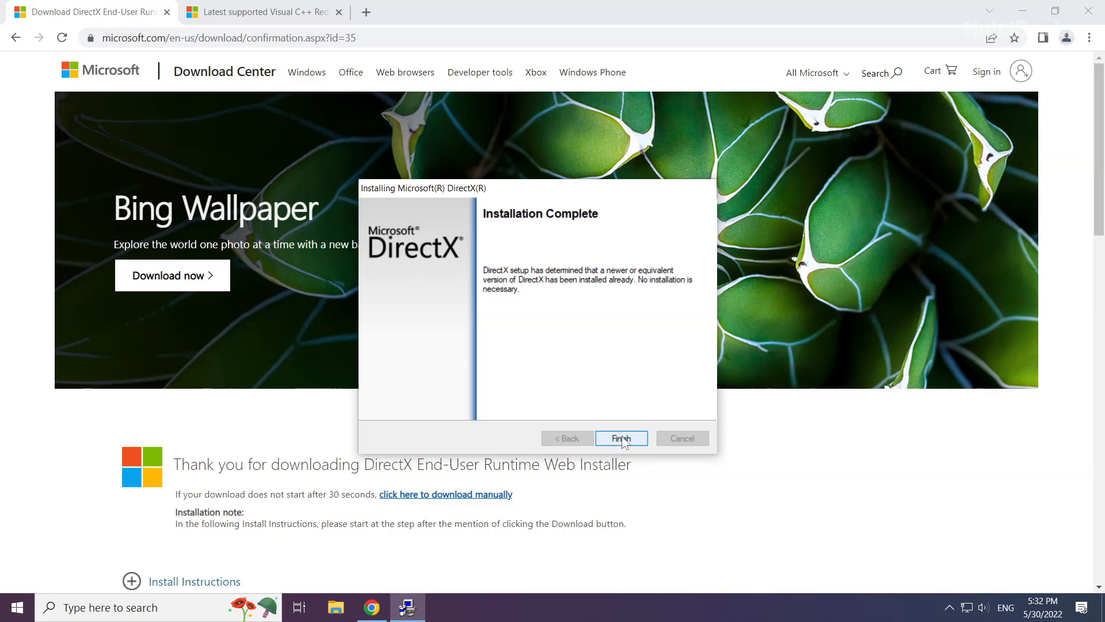
click(620, 437)
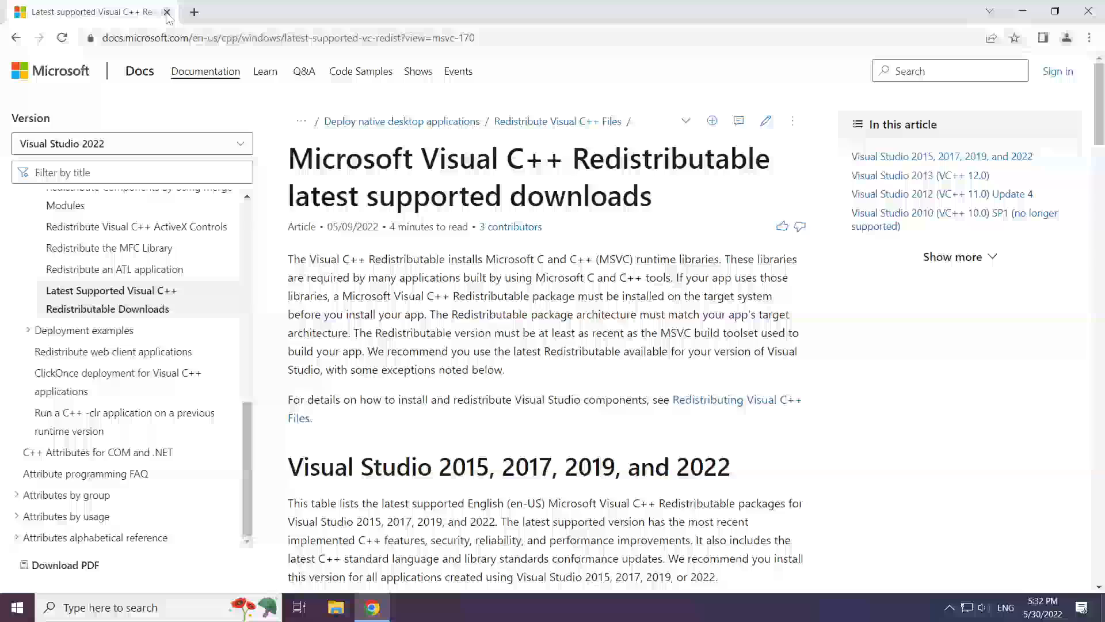
Close the DirectX tab, download the ARM64 Visual C++ redistributable, and launch VC_redist.arm64 (1).exe
click(282, 37)
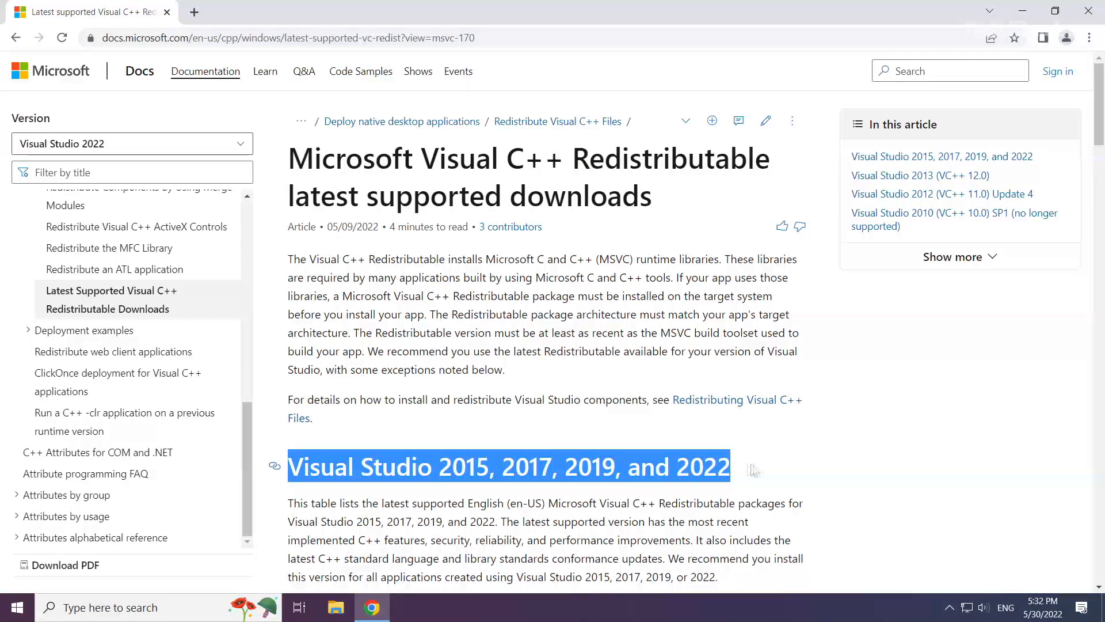
scroll(down, 3)
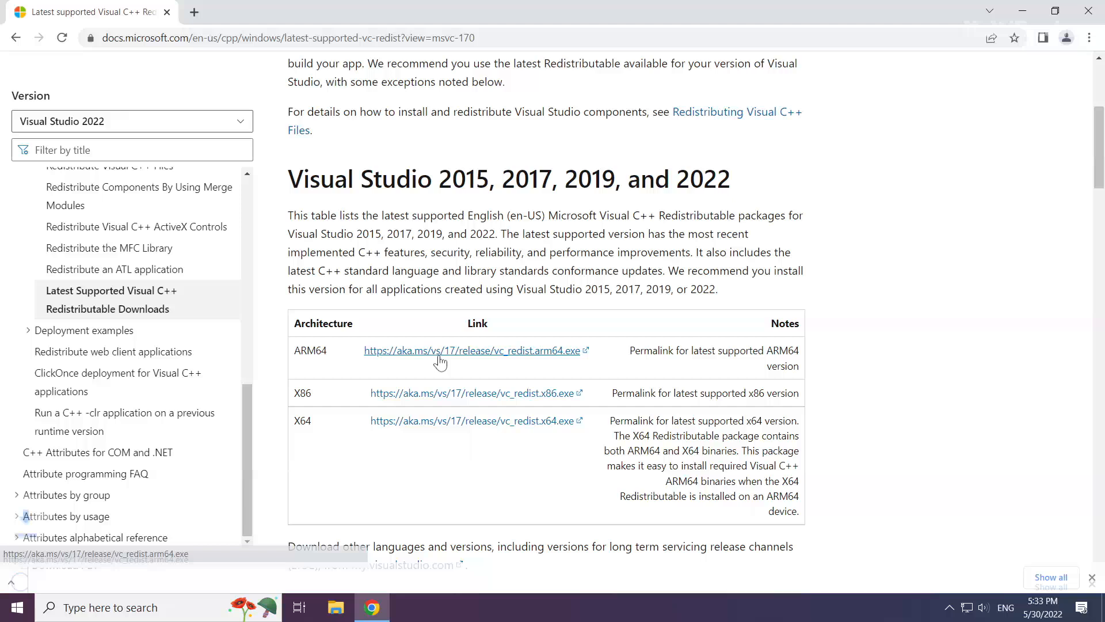
click(471, 393)
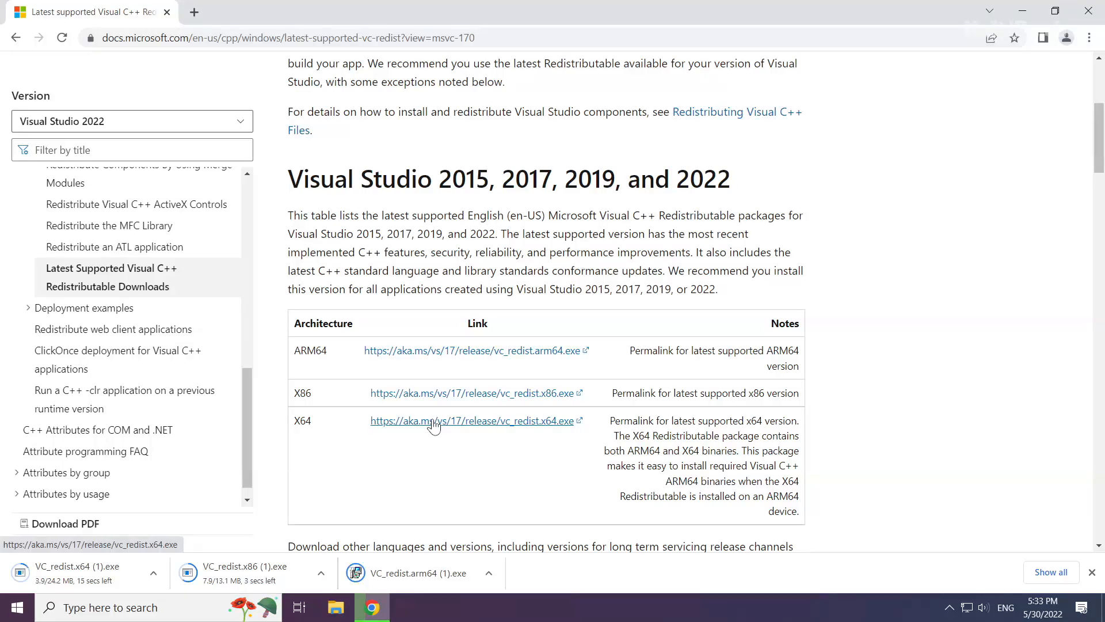
mouse_move(437, 572)
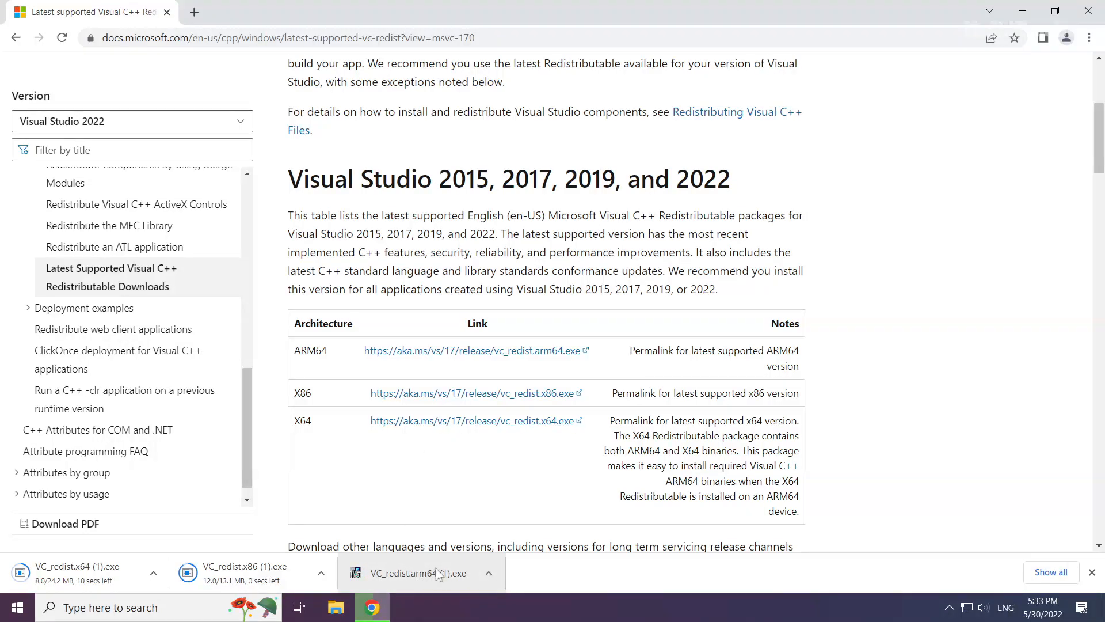
click(418, 572)
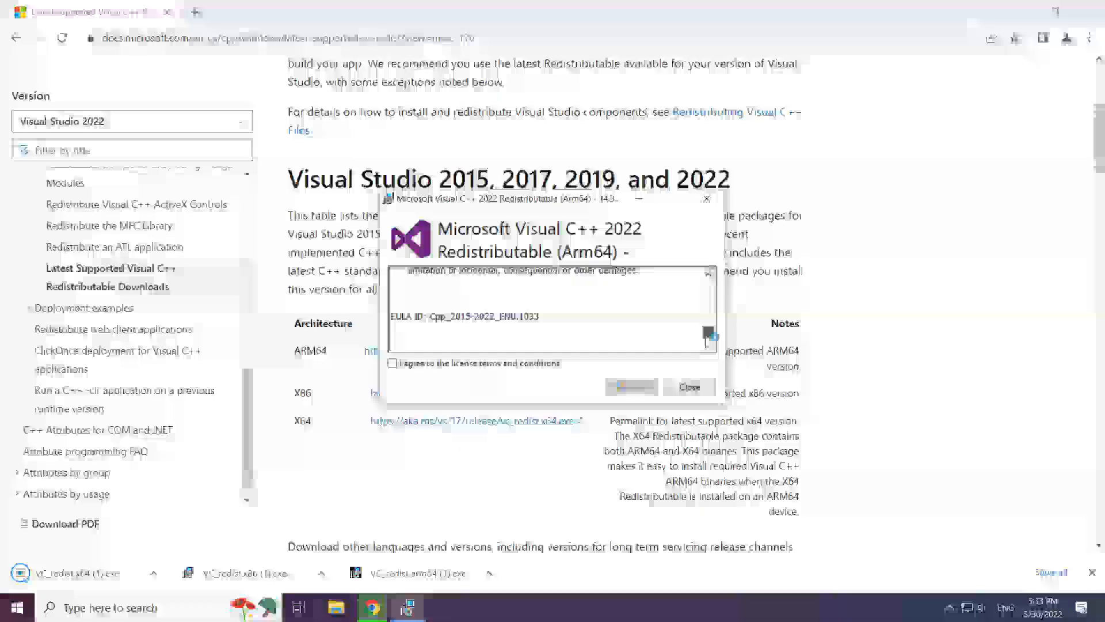
Agree to the ARM64 license terms, start the install, and open VC_redist.x86 (1).exe
click(393, 363)
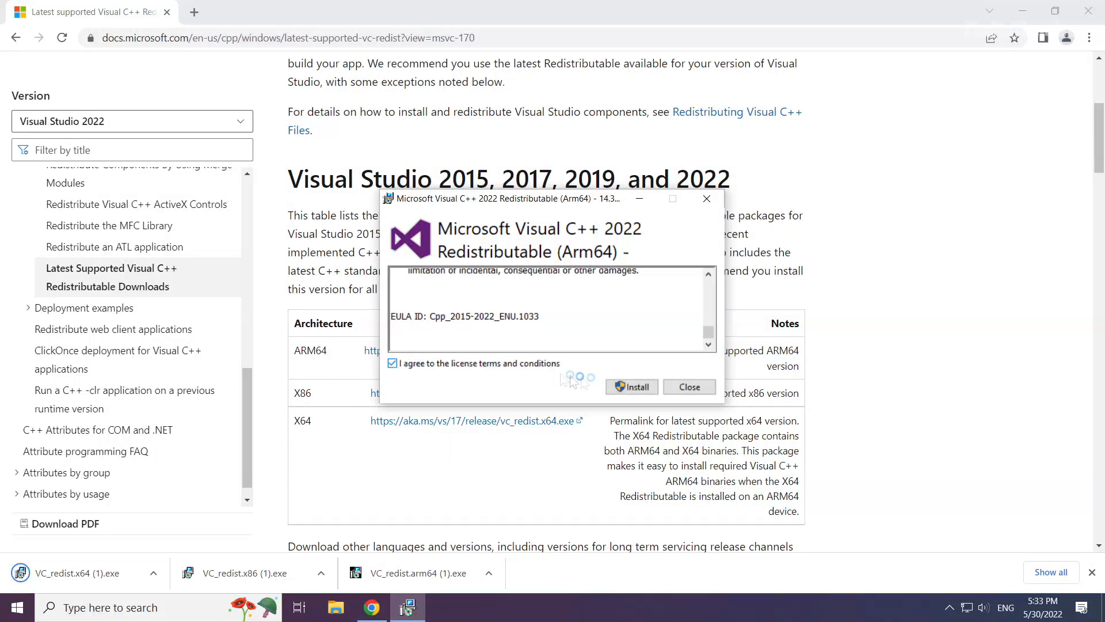
click(631, 386)
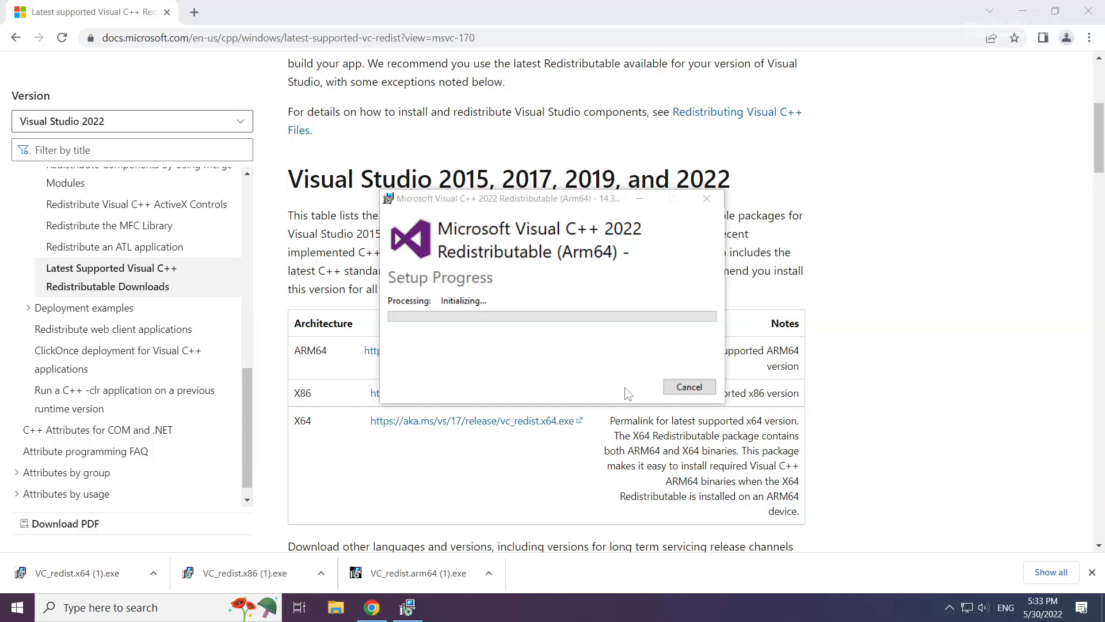
click(687, 386)
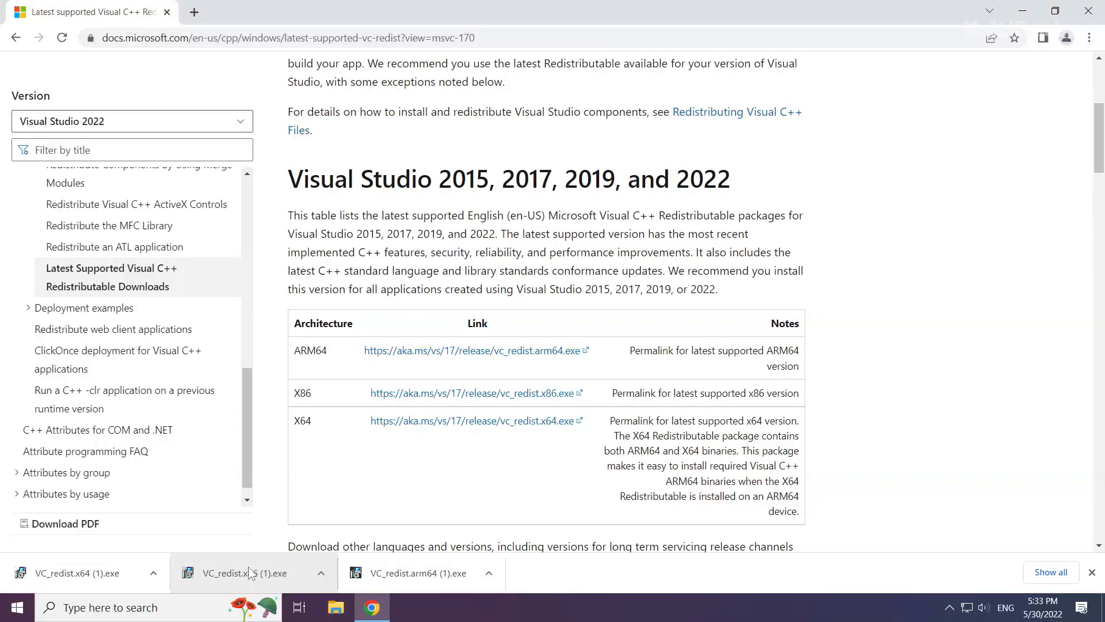
click(243, 572)
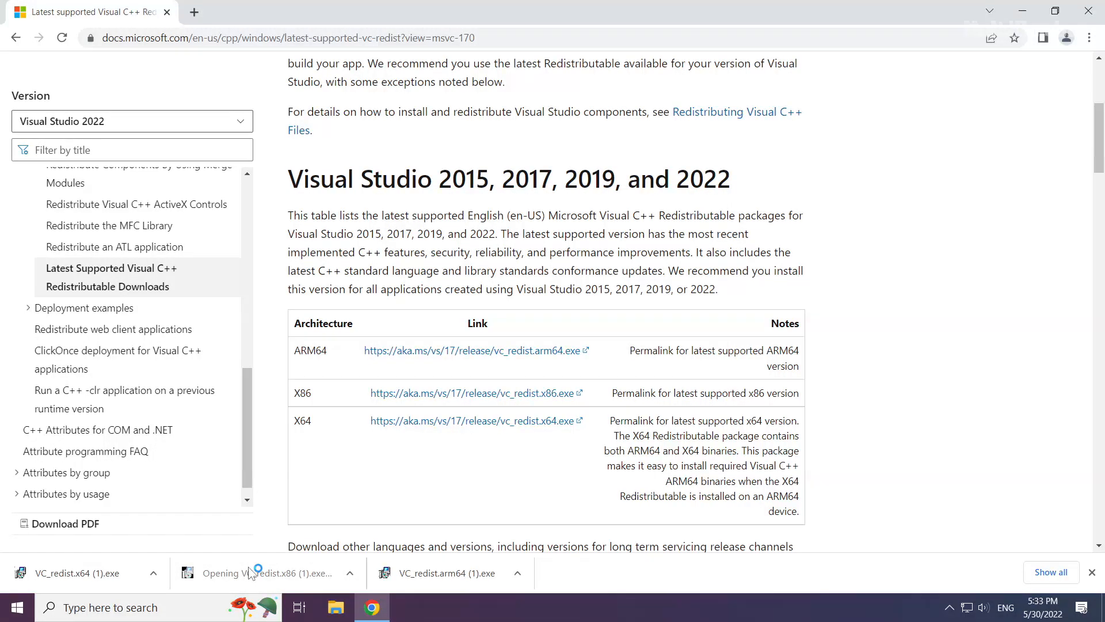
click(251, 572)
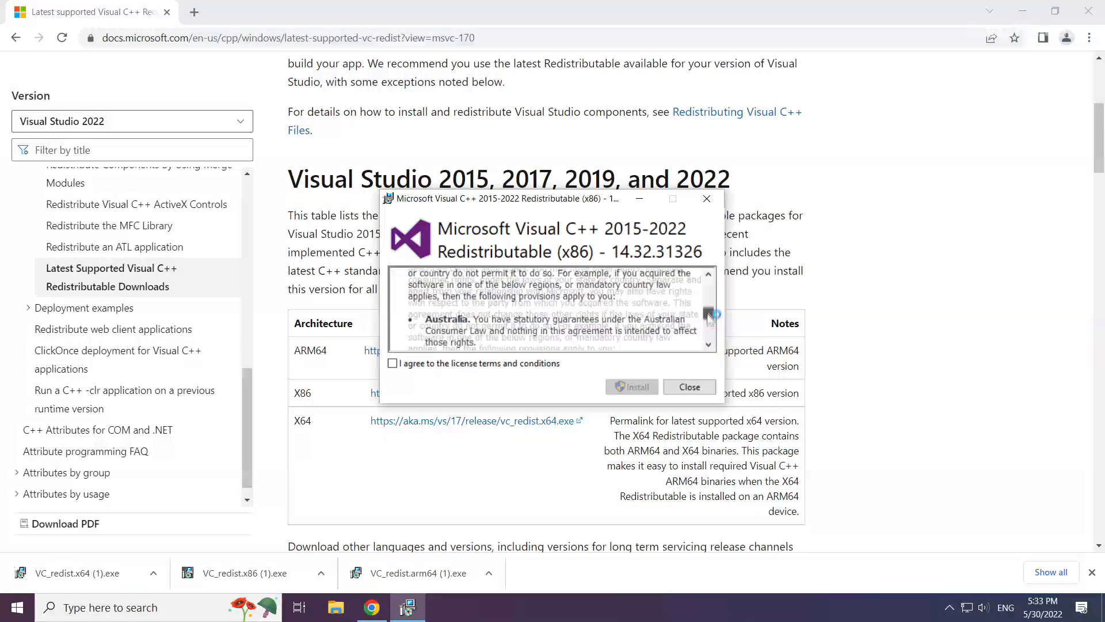
Agree to the x86 license terms, install, and close the Setup Successful window
click(392, 363)
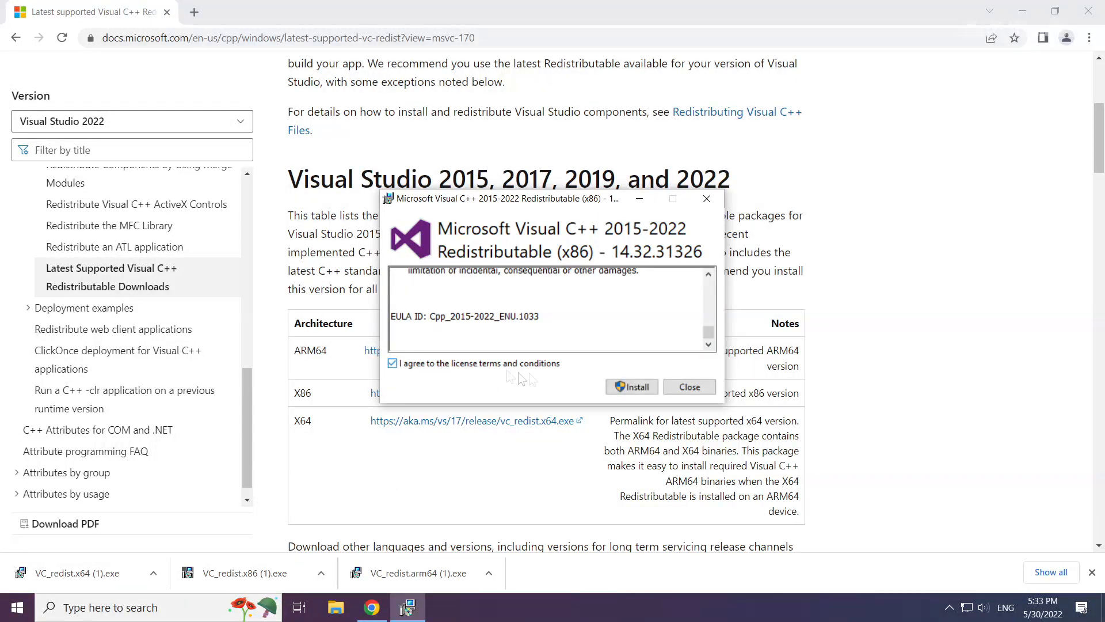
click(631, 387)
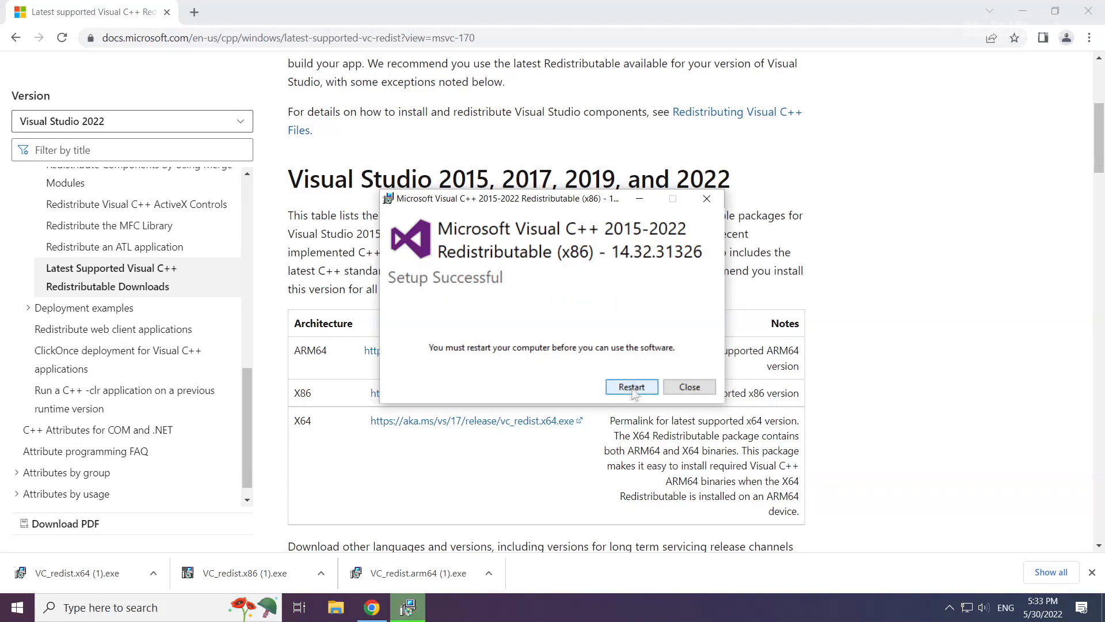
click(688, 386)
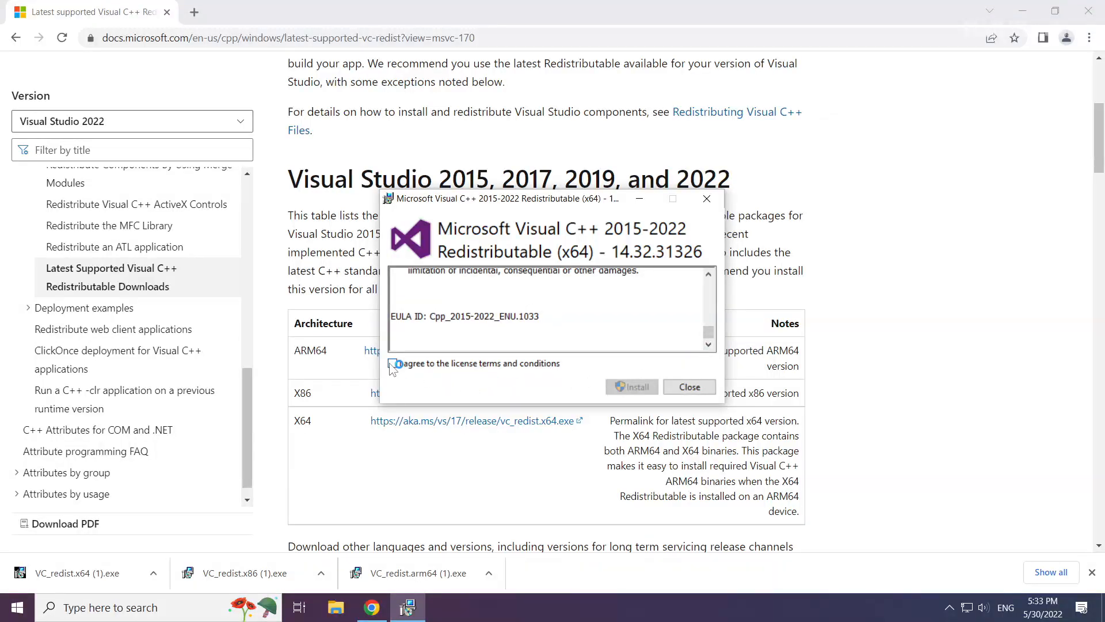
Accept the license and install the x64 Visual C++ 2015-2022 redistributable, then close Chrome
click(631, 386)
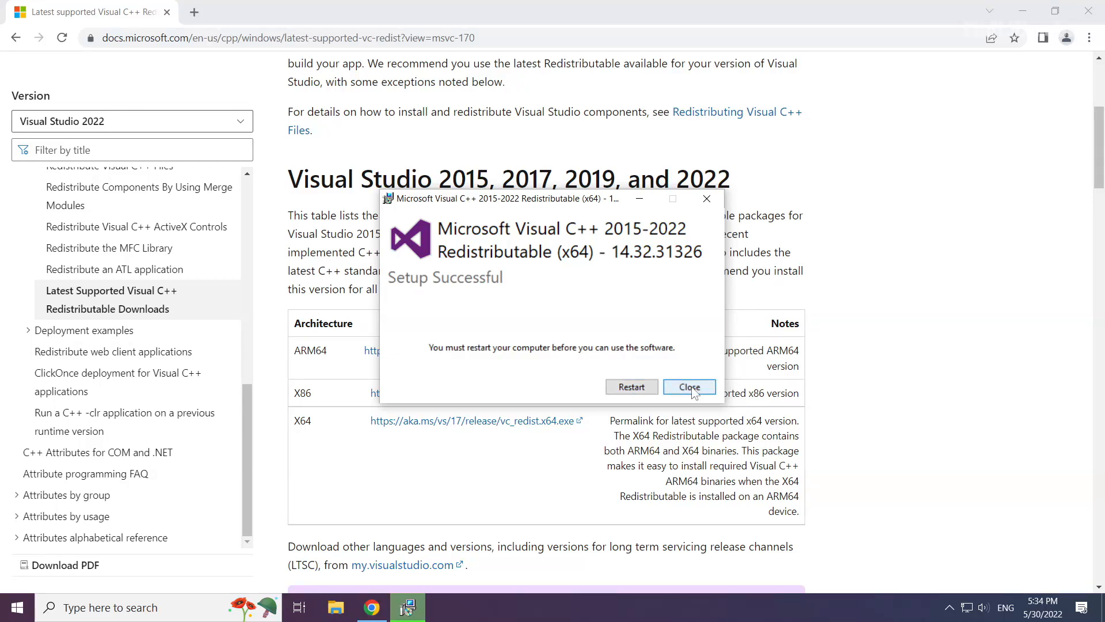
click(688, 386)
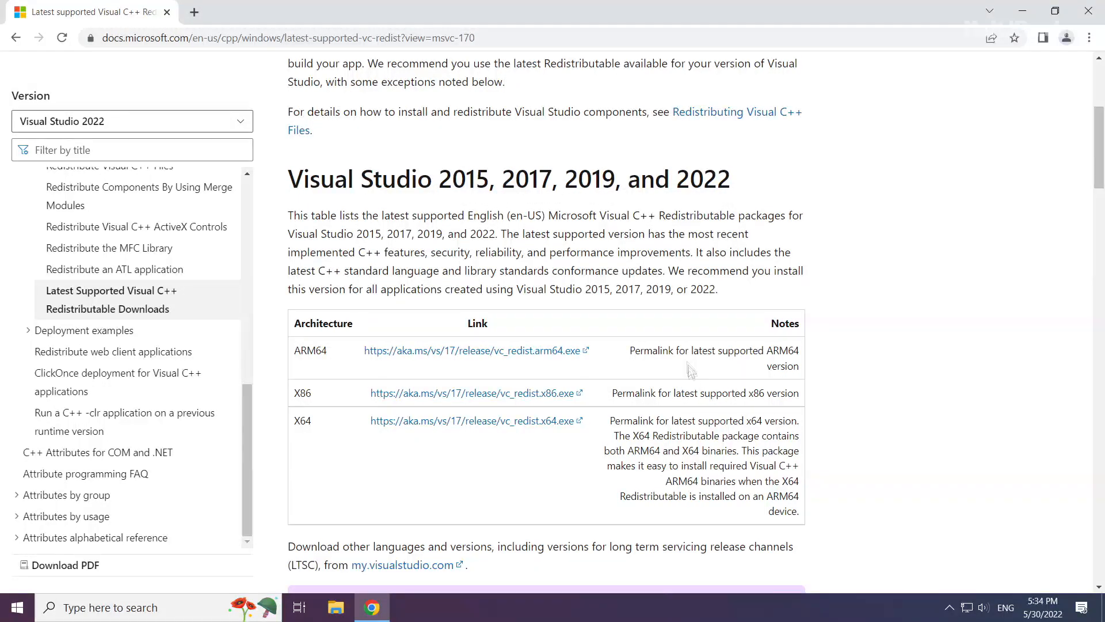
mouse_move(1088, 11)
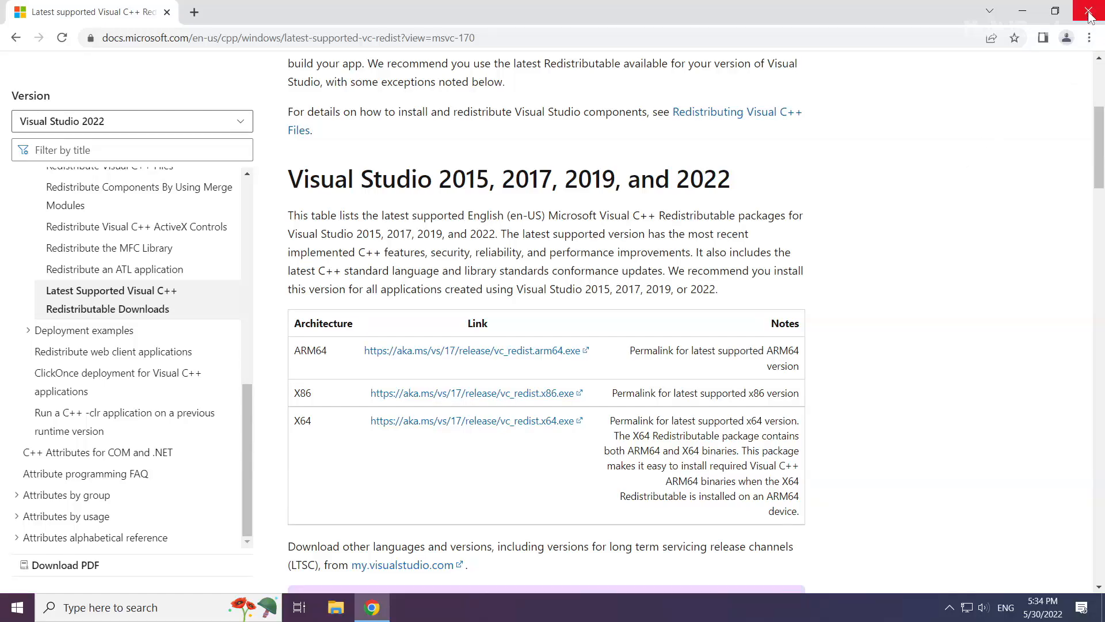
click(1089, 12)
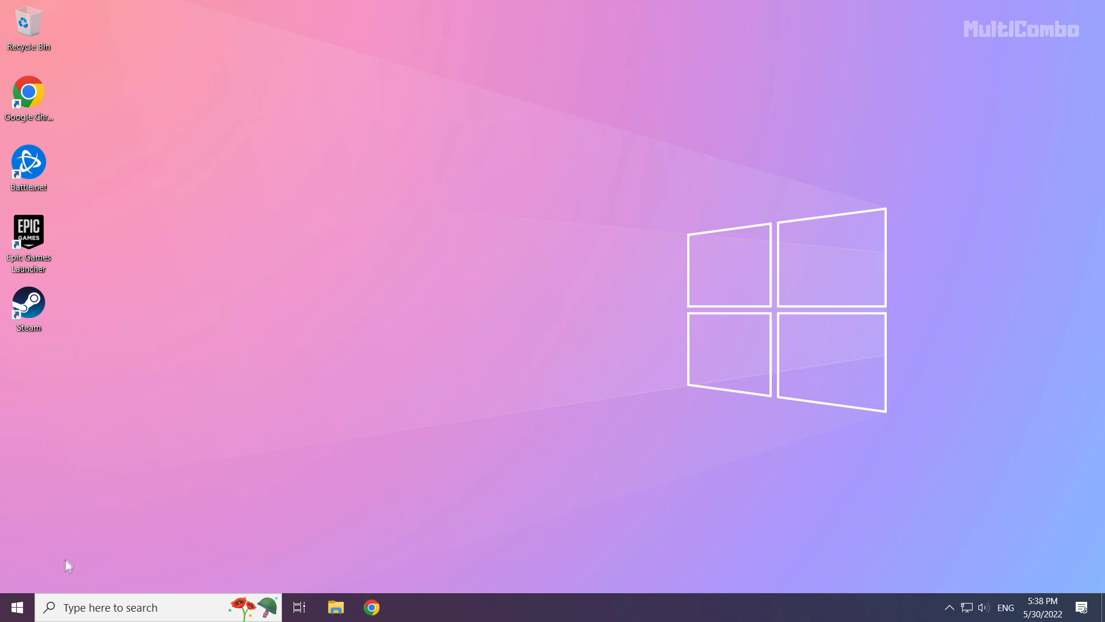
Open the Start menu's power options to show Sleep, Shut down and Restart
click(15, 607)
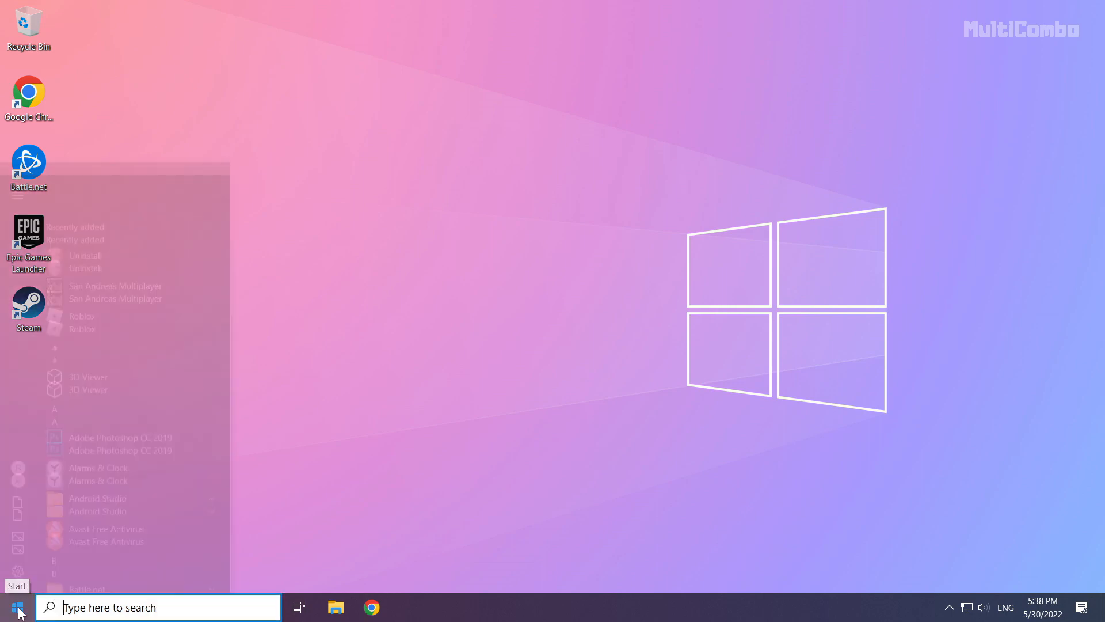
click(18, 574)
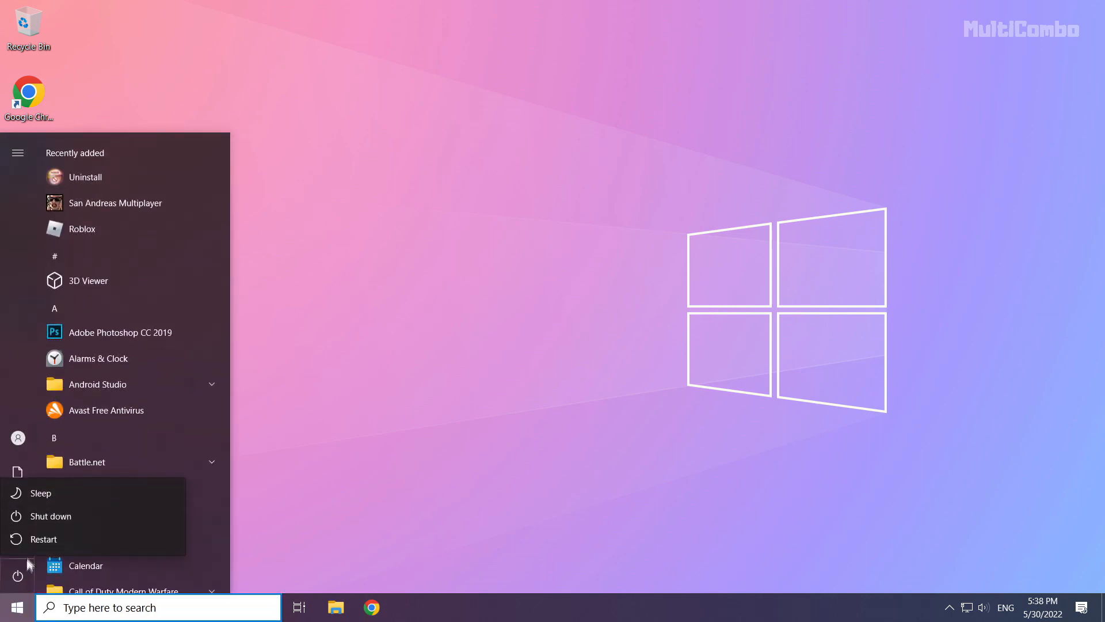
mouse_move(102, 540)
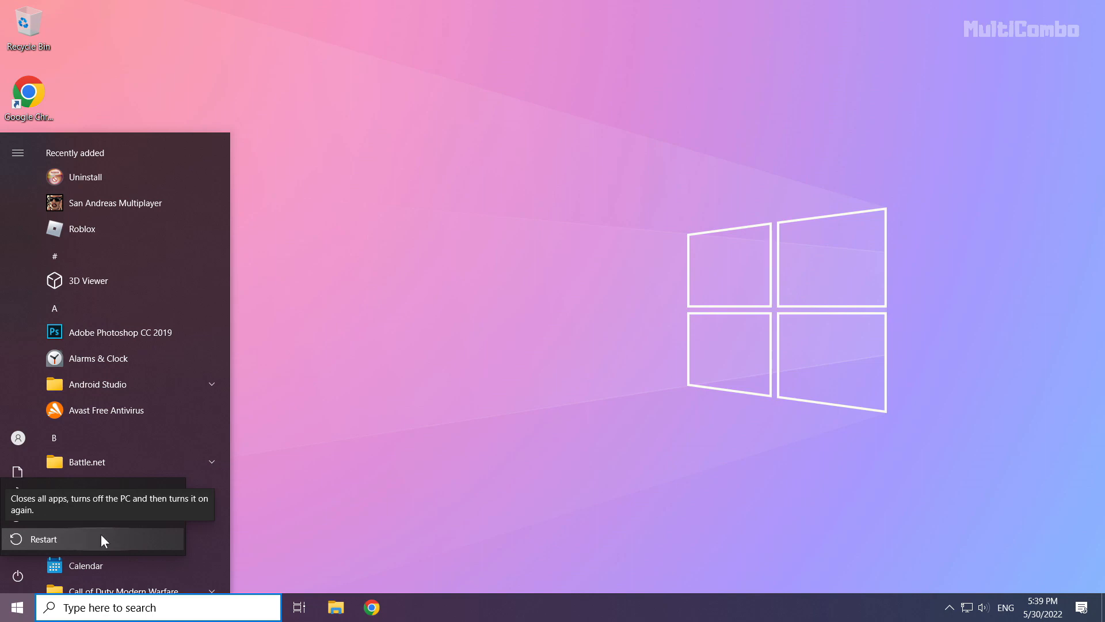